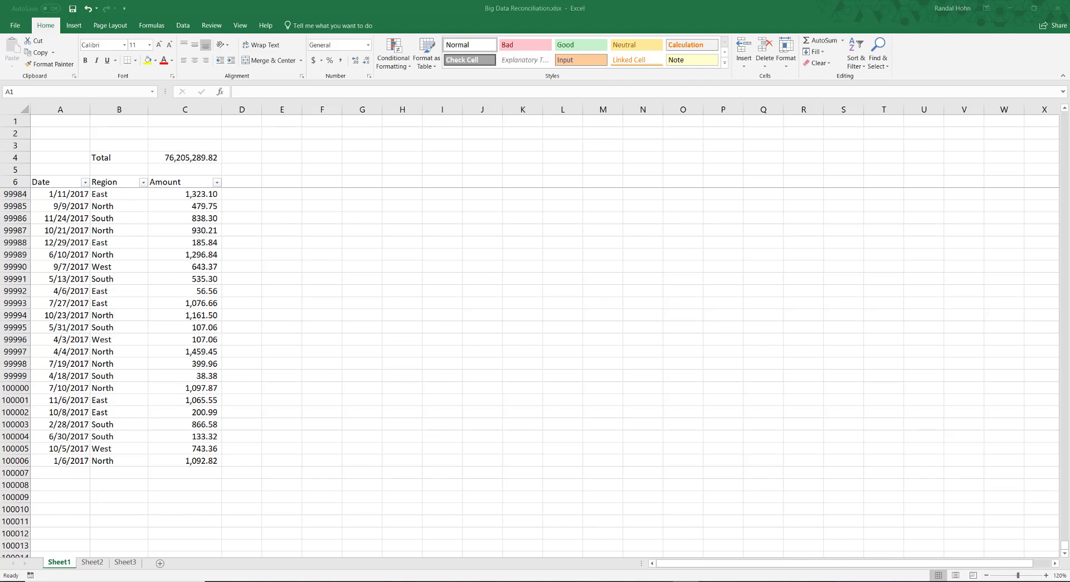
{"action": "mouse_move", "coordinate": [595, 527]}
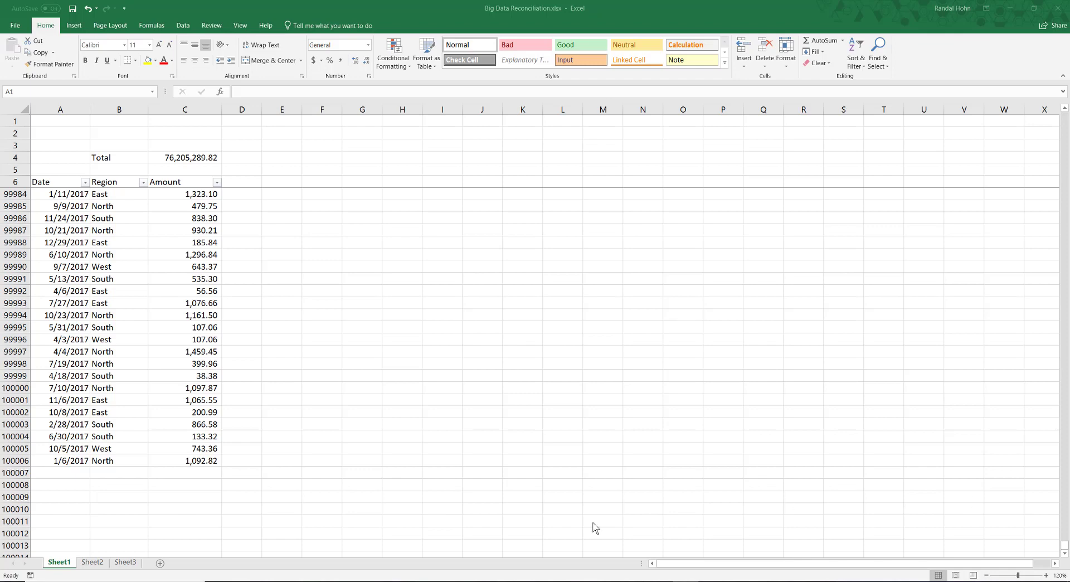
View Sheet2's total of 76,199,197.27 against Sheet1's 76,205,289.82
{"action": "left_click", "coordinate": [92, 562]}
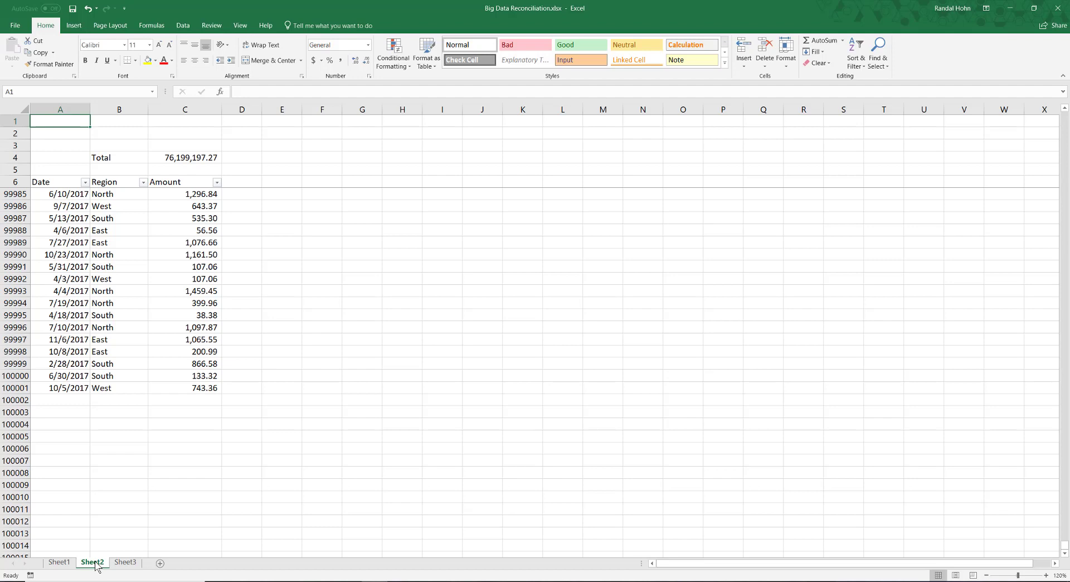
Group Sheet1 with Sheet2 and add Source and Key columns before Date on both
{"action": "left_click", "coordinate": [58, 562]}
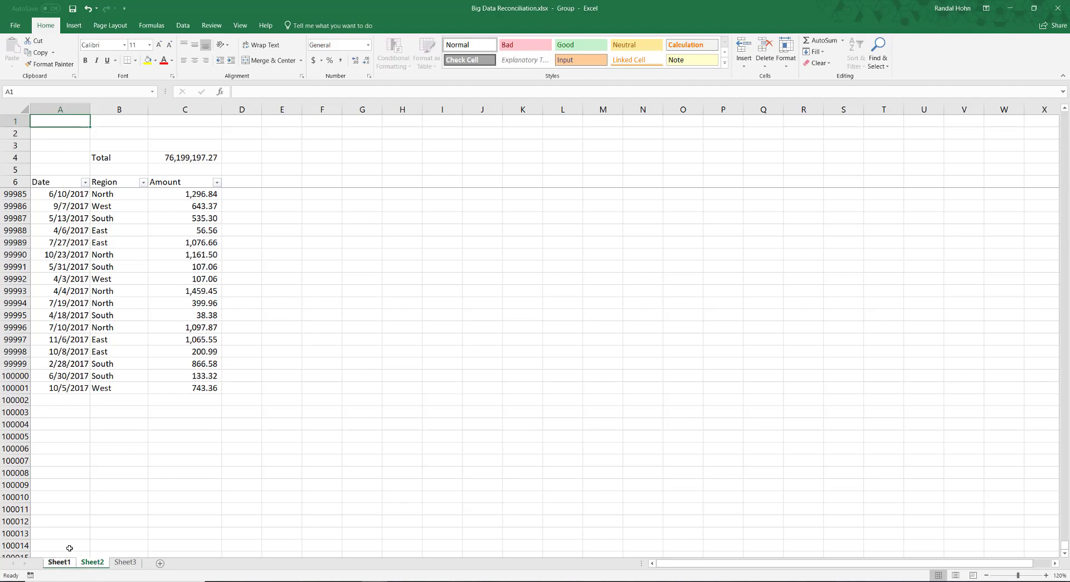
{"action": "left_click", "coordinate": [60, 109]}
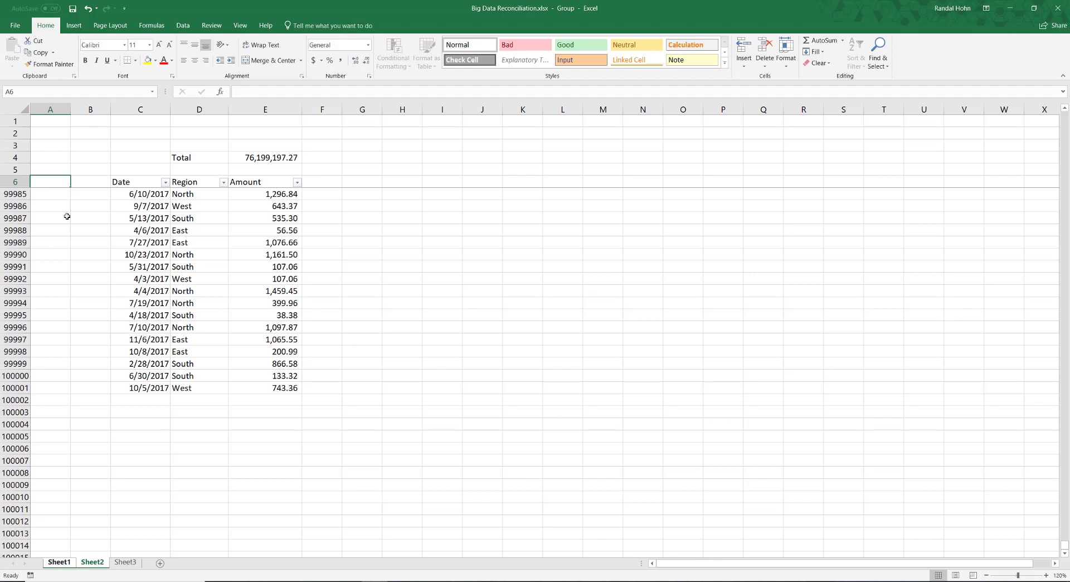
{"action": "type", "text": "Source"}
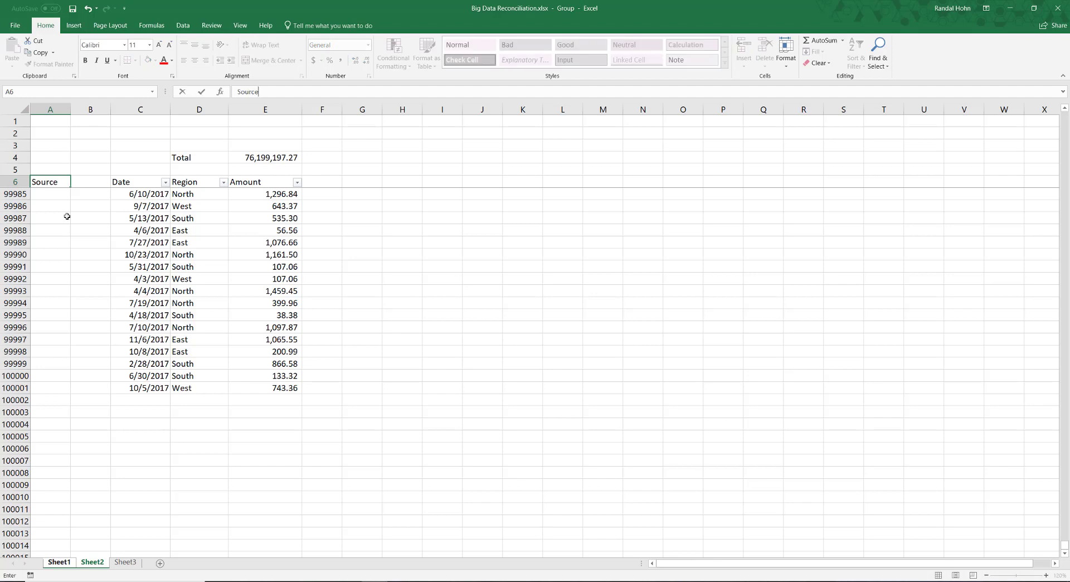
{"action": "type", "text": "Key"}
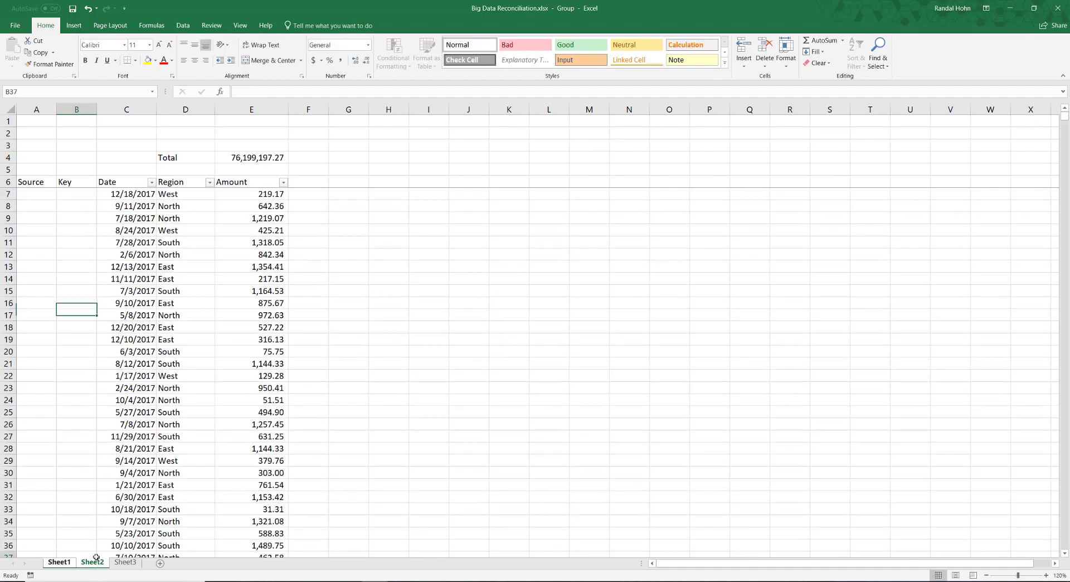
Ungroup Sheet1 and Sheet2 again from the sheet tab menu
{"action": "right_click", "coordinate": [62, 315]}
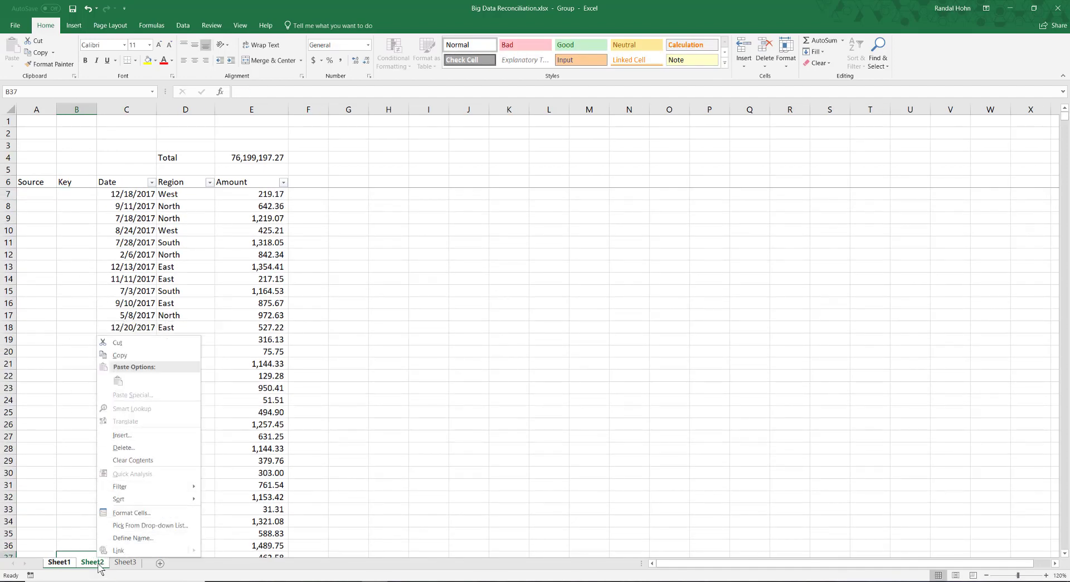
{"action": "right_click", "coordinate": [87, 561]}
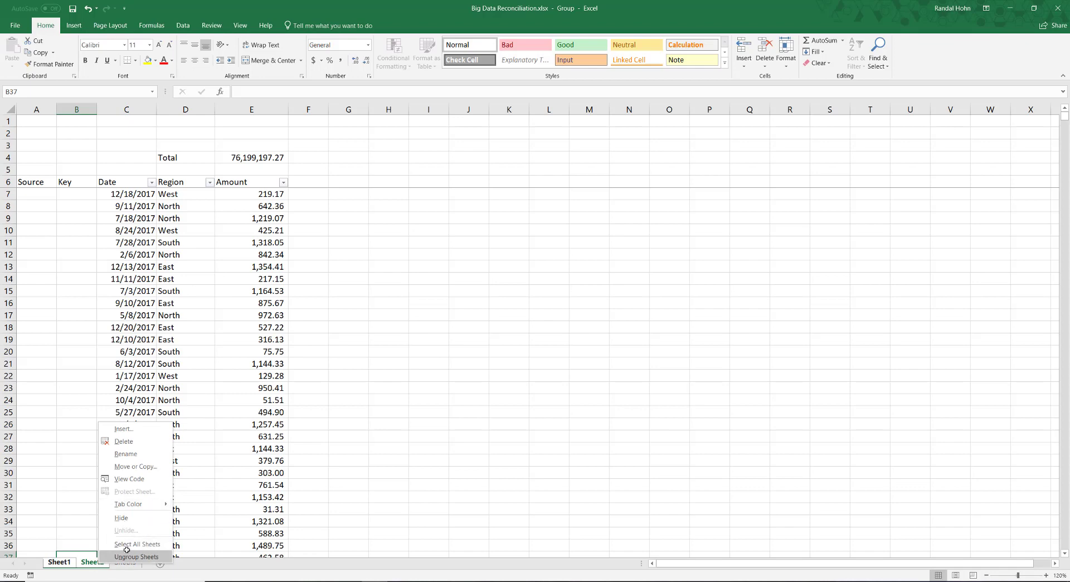
{"action": "left_click", "coordinate": [133, 556]}
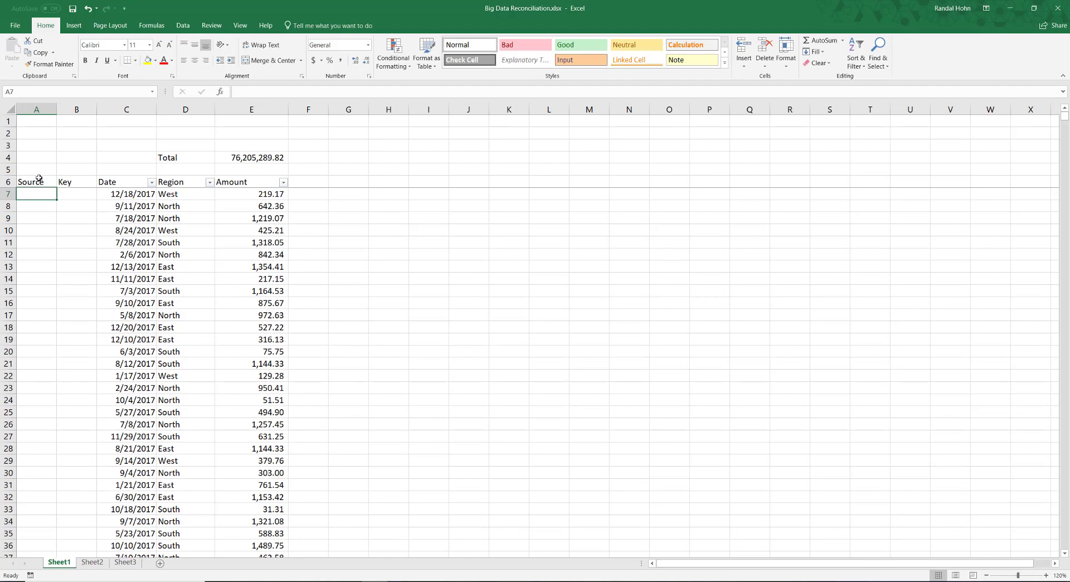
Enter the sheet name in the Source cell A7
{"action": "type", "text": "S"}
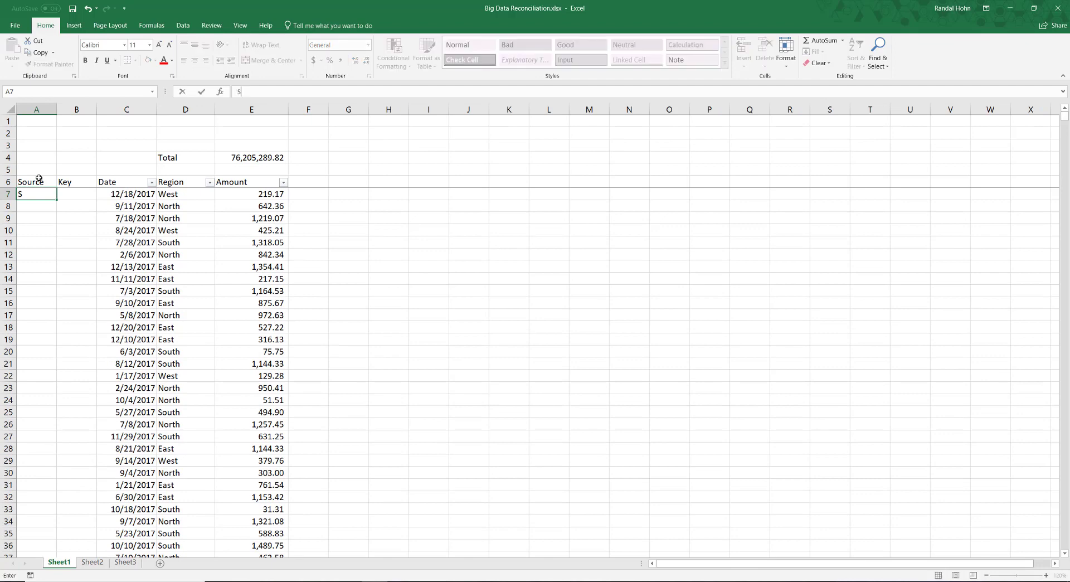
{"action": "type", "text": "heet2"}
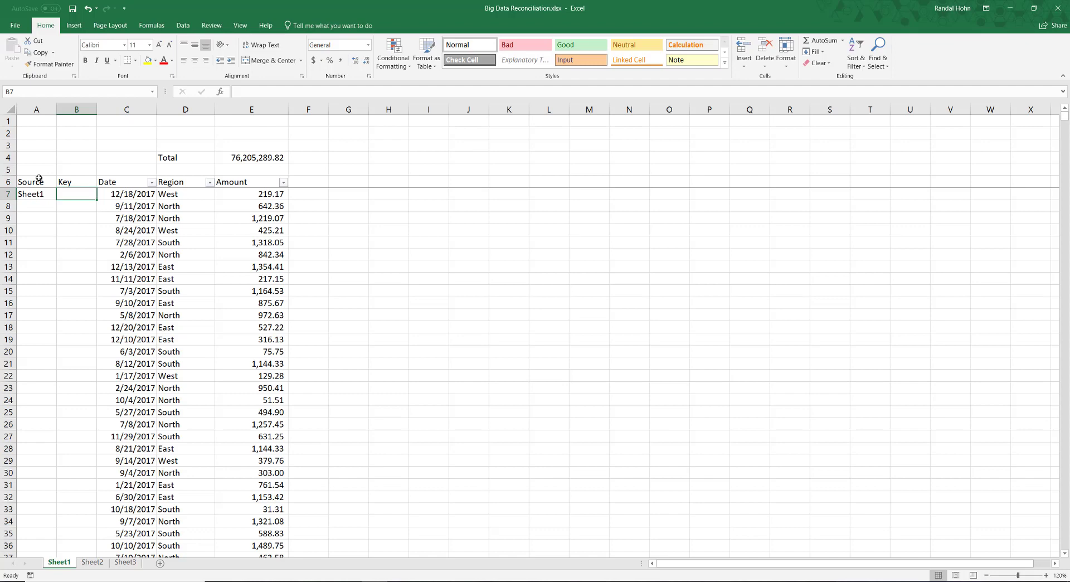
Build the Key formula joining Date, Region and Amount with hyphens in B7
{"action": "type", "text": "+C7"}
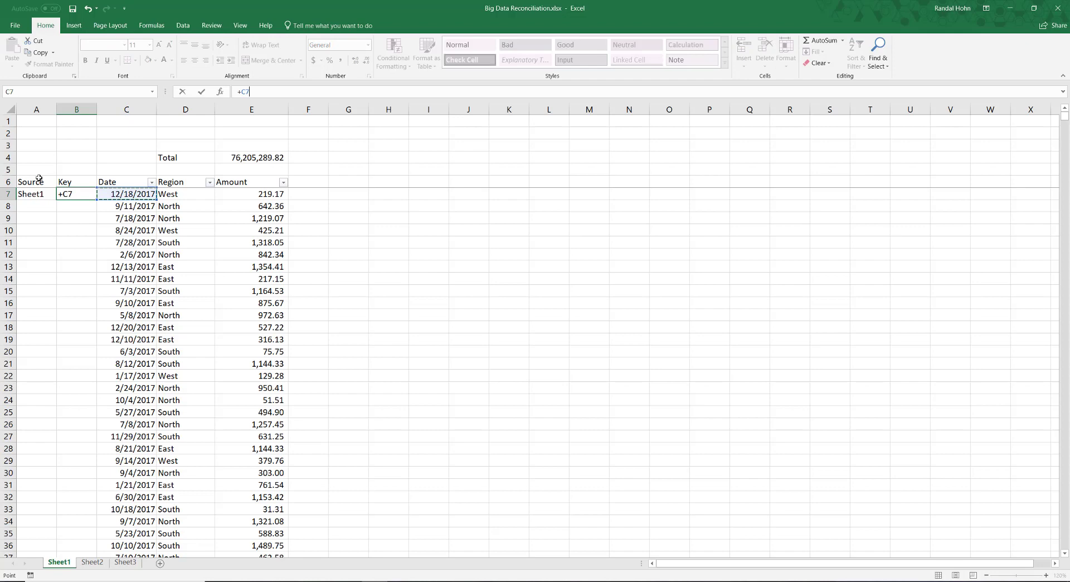
{"action": "type", "text": "&"}
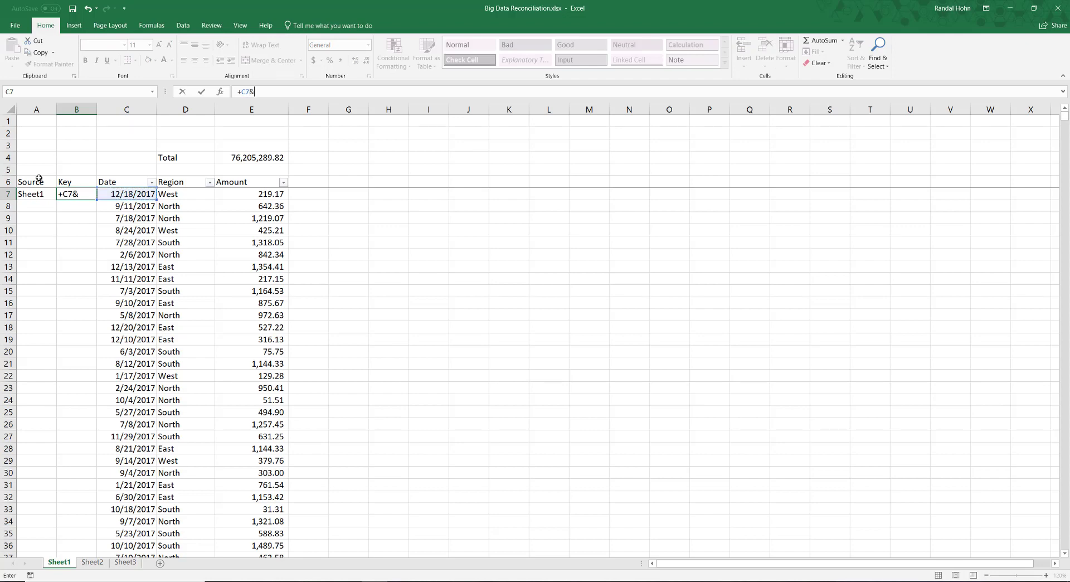
{"action": "type", "text": "\"-\""}
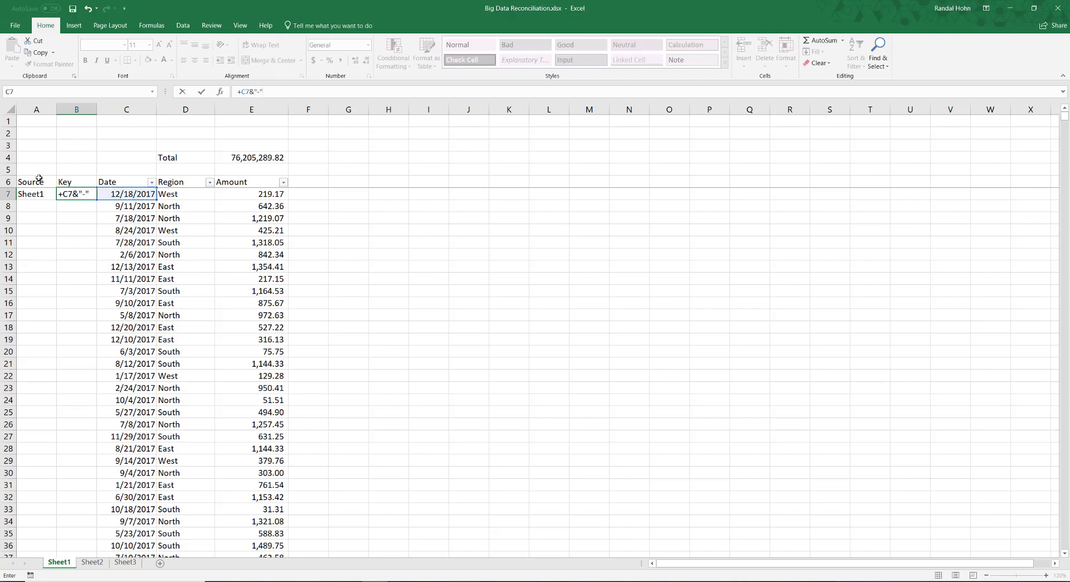
{"action": "left_click", "coordinate": [185, 194]}
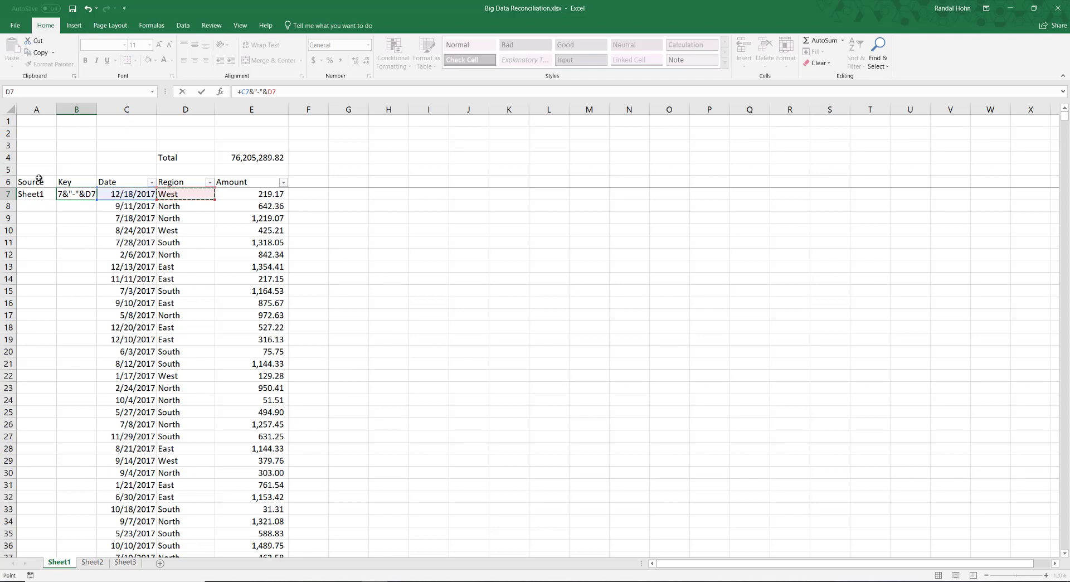
{"action": "type", "text": "&"}
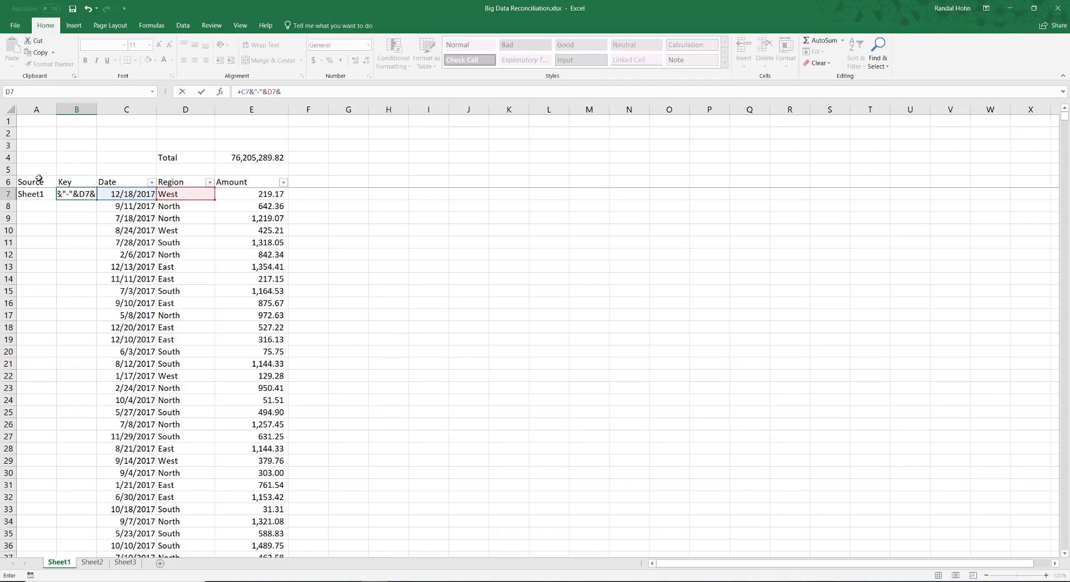
{"action": "type", "text": "-\"&E7"}
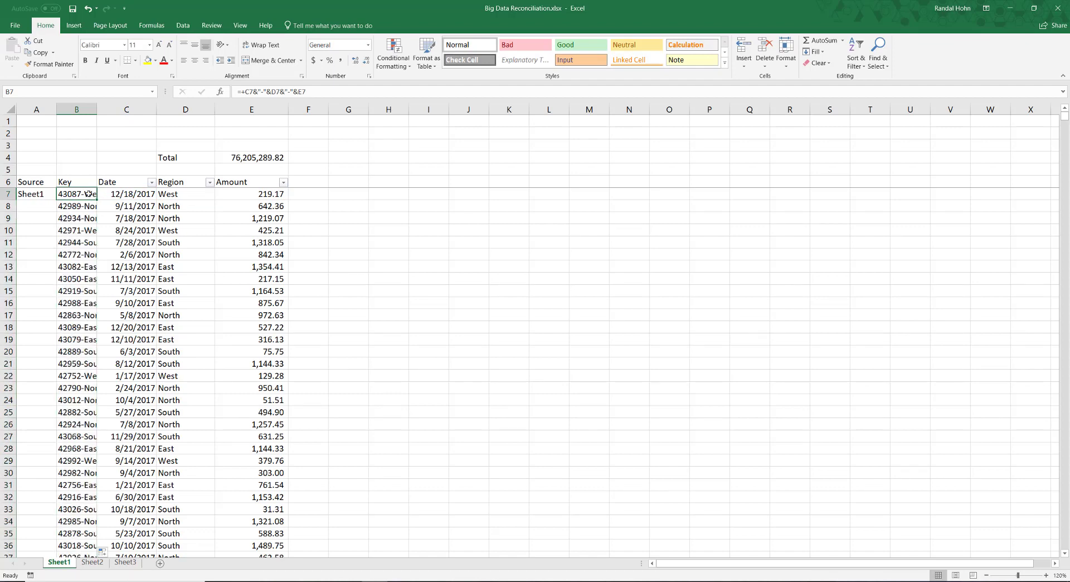
Paste the Key formula into Sheet2 and fill Sheet1 down Sheet1's Source column
{"action": "left_click", "coordinate": [89, 562]}
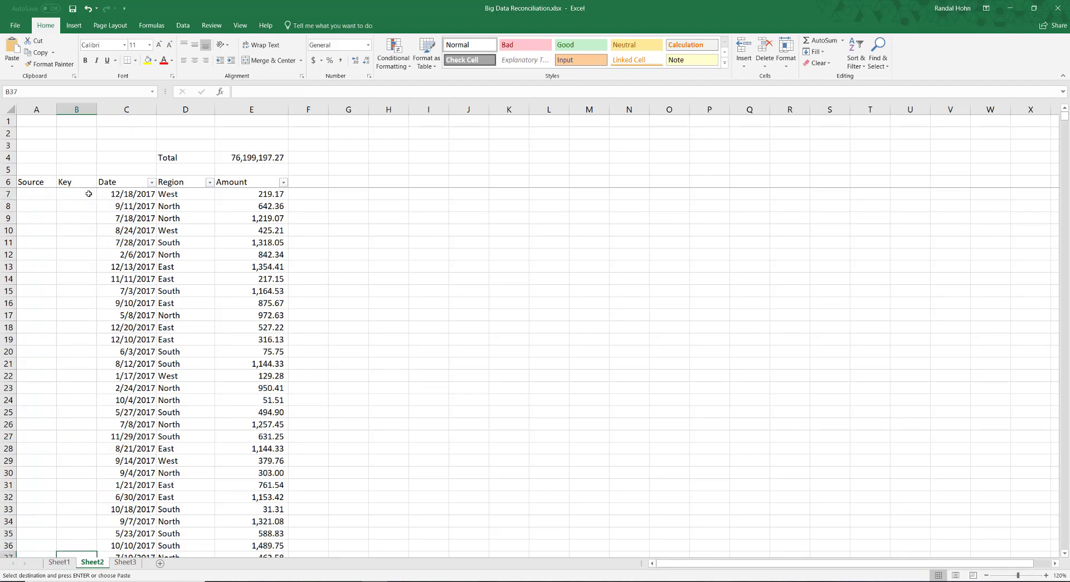
{"action": "left_click", "coordinate": [76, 193]}
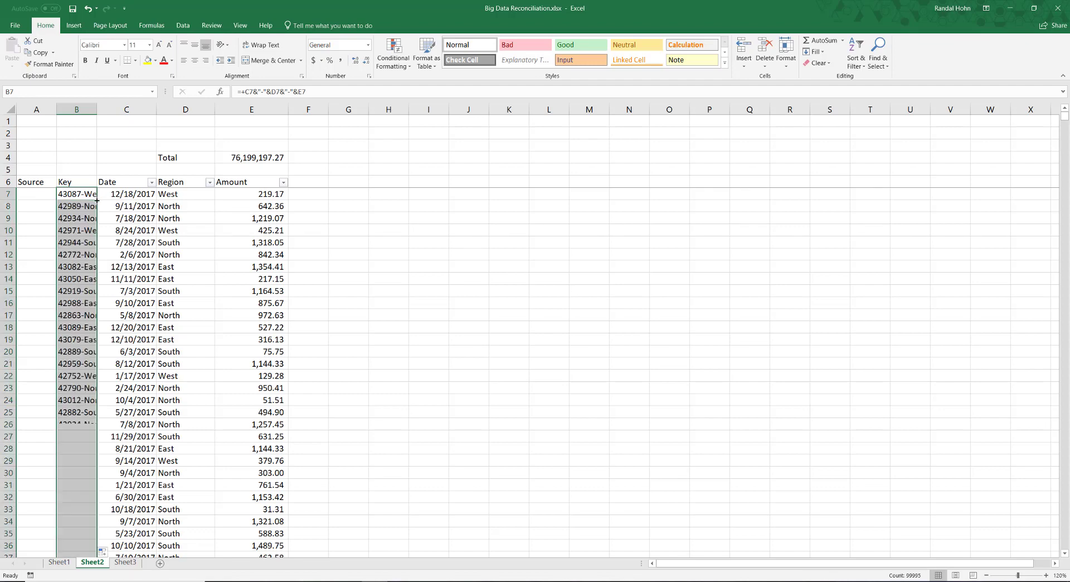
{"action": "left_click", "coordinate": [57, 579]}
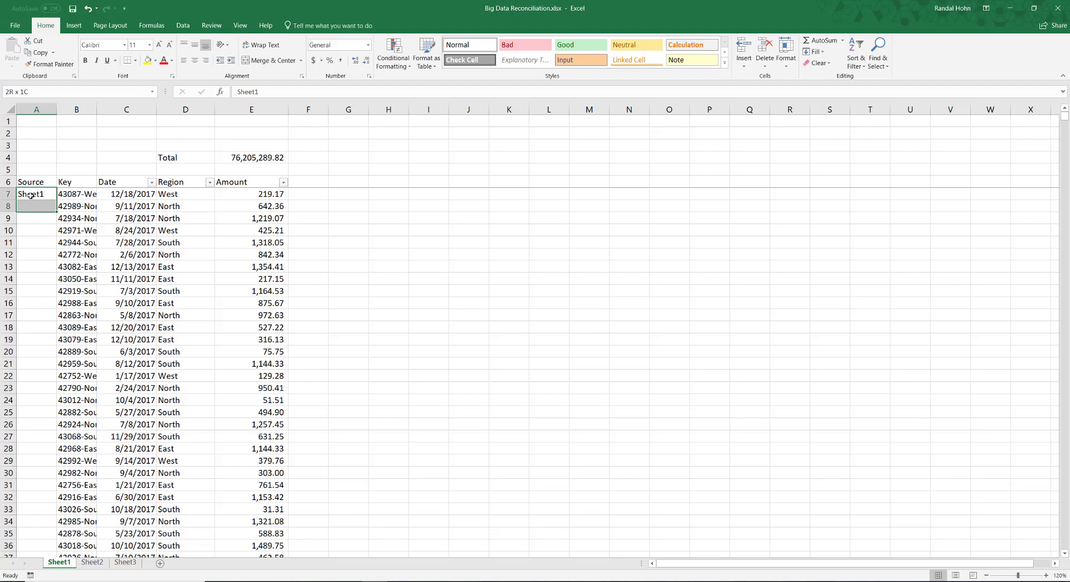
{"action": "left_click", "coordinate": [37, 205]}
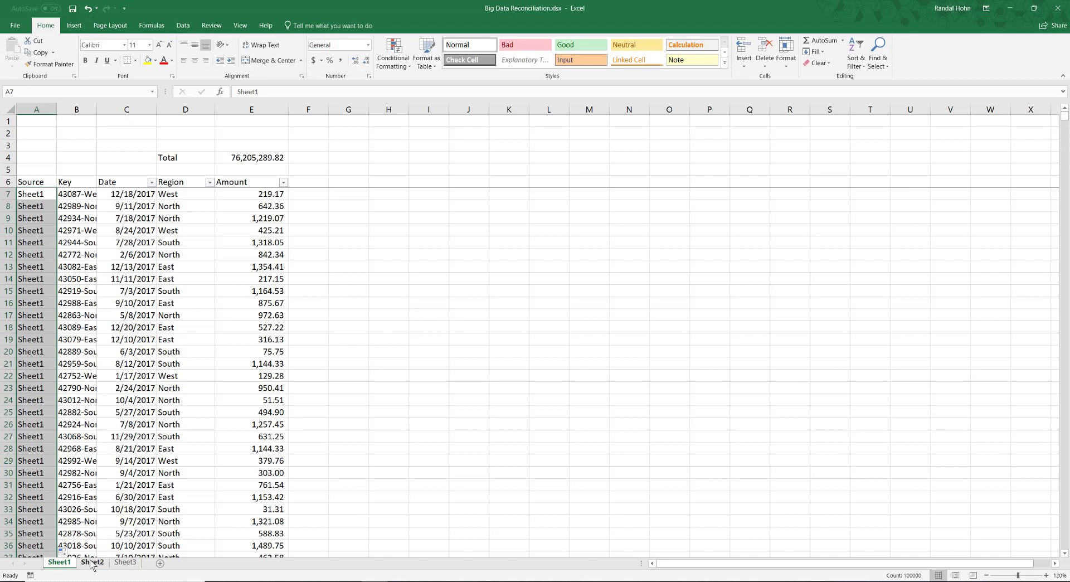
Enter Sheet2 in Sheet2's Source cell and fill it down the whole column
{"action": "left_click", "coordinate": [96, 563]}
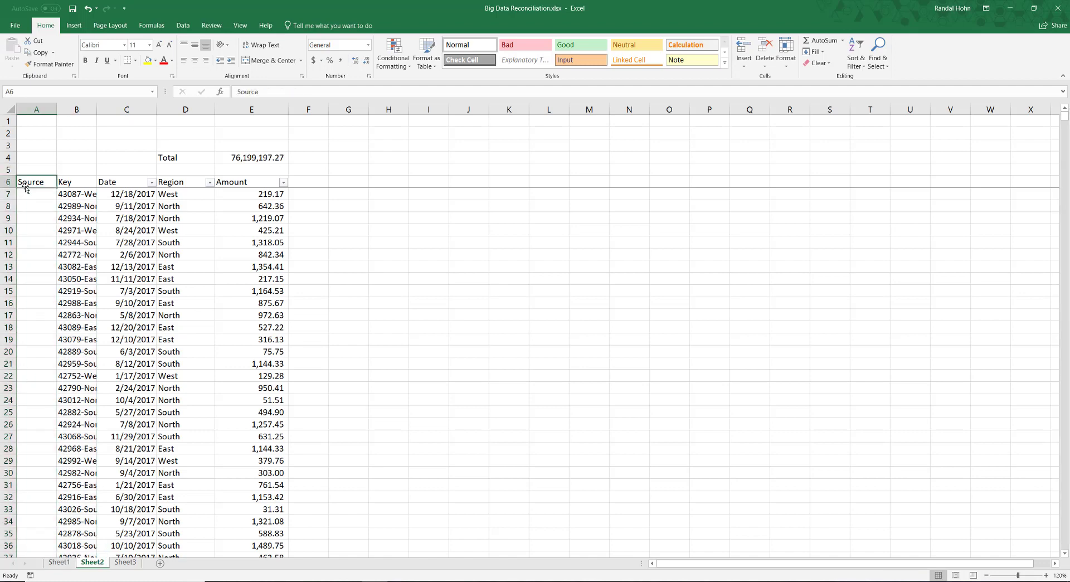
{"action": "type", "text": "Shhet"}
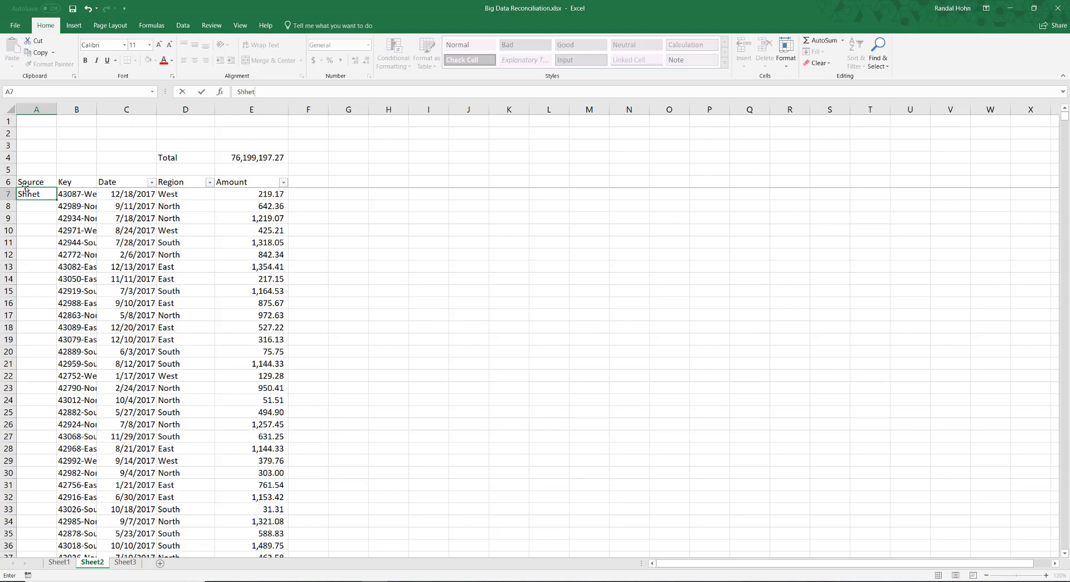
{"action": "key", "text": "Backspace"}
{"action": "type", "text": "eet2"}
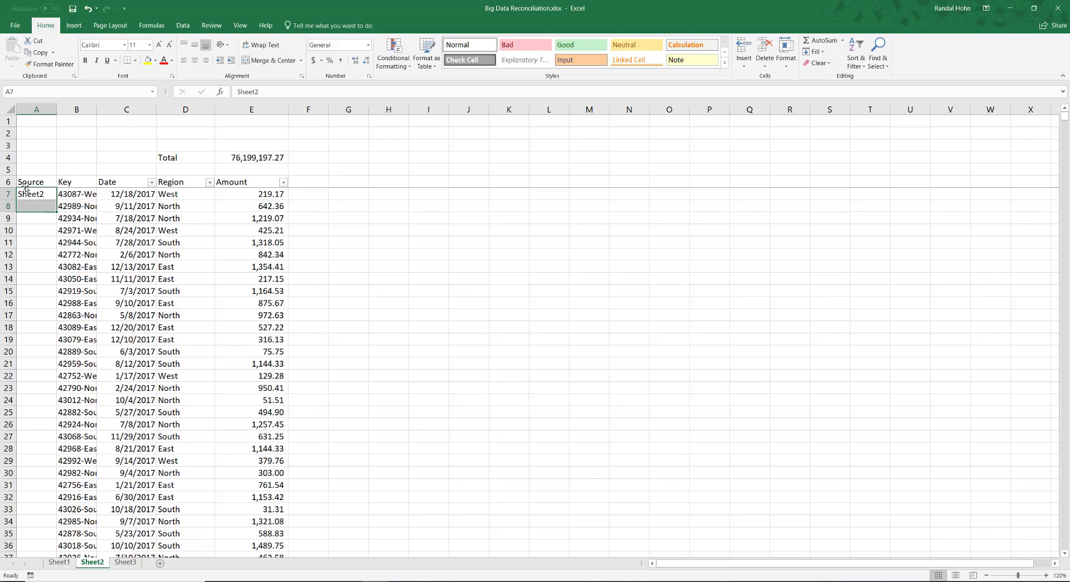
{"action": "left_click_drag", "start_coordinate": [35, 194], "coordinate": [35, 219]}
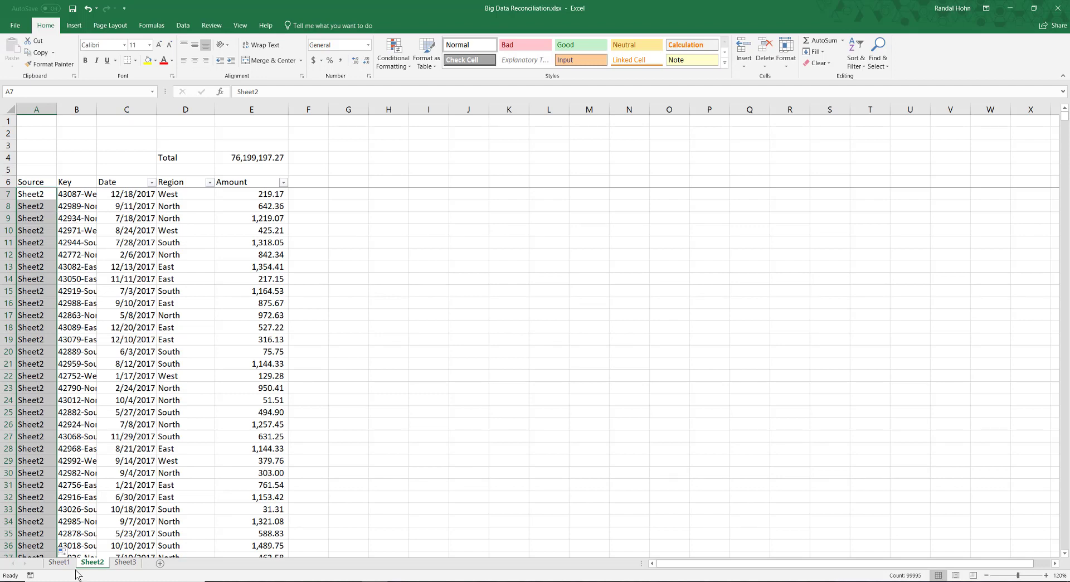
Copy Sheet1's data rows and paste them onto Sheet3
{"action": "left_click", "coordinate": [58, 563]}
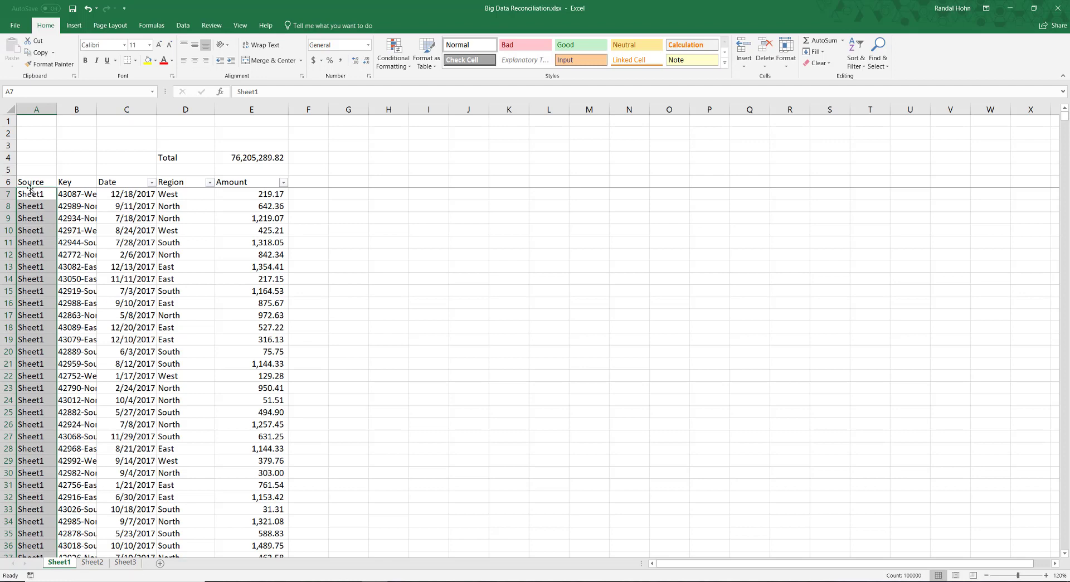
{"action": "left_click", "coordinate": [33, 182]}
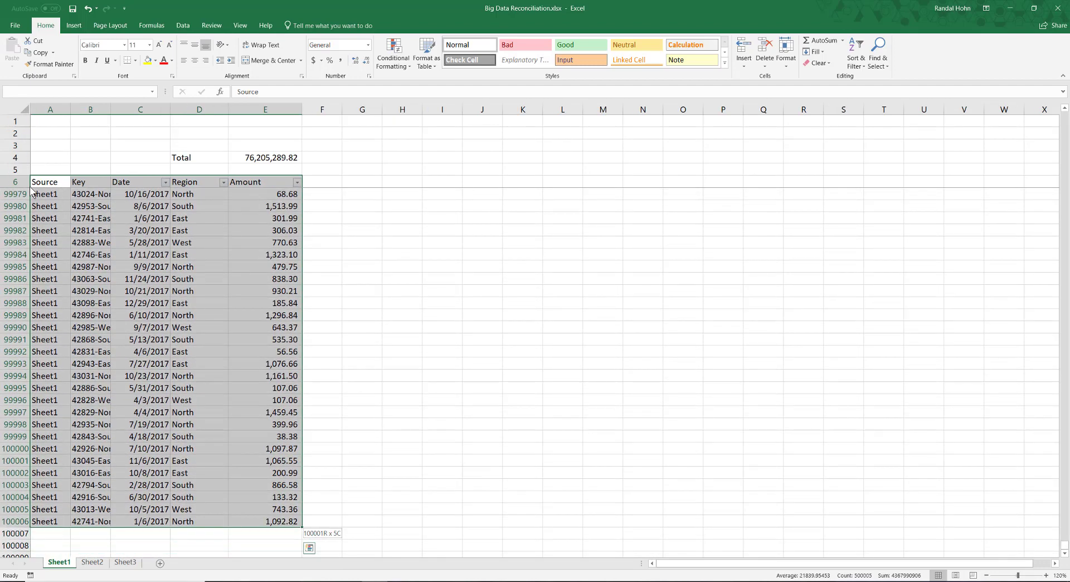
{"action": "left_click", "coordinate": [49, 182]}
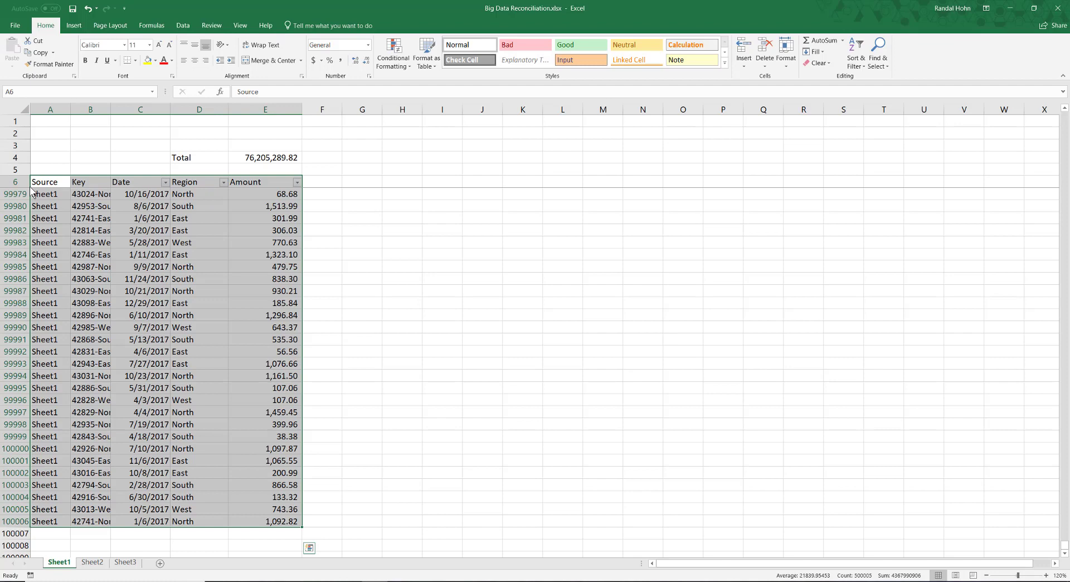
{"action": "key", "text": "ctrl+c"}
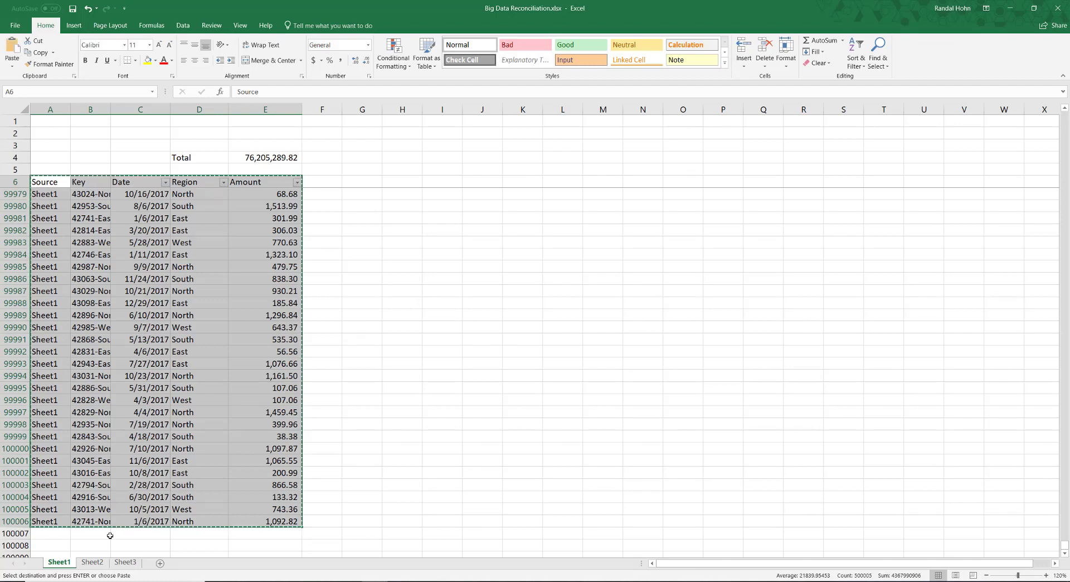
{"action": "left_click", "coordinate": [127, 562]}
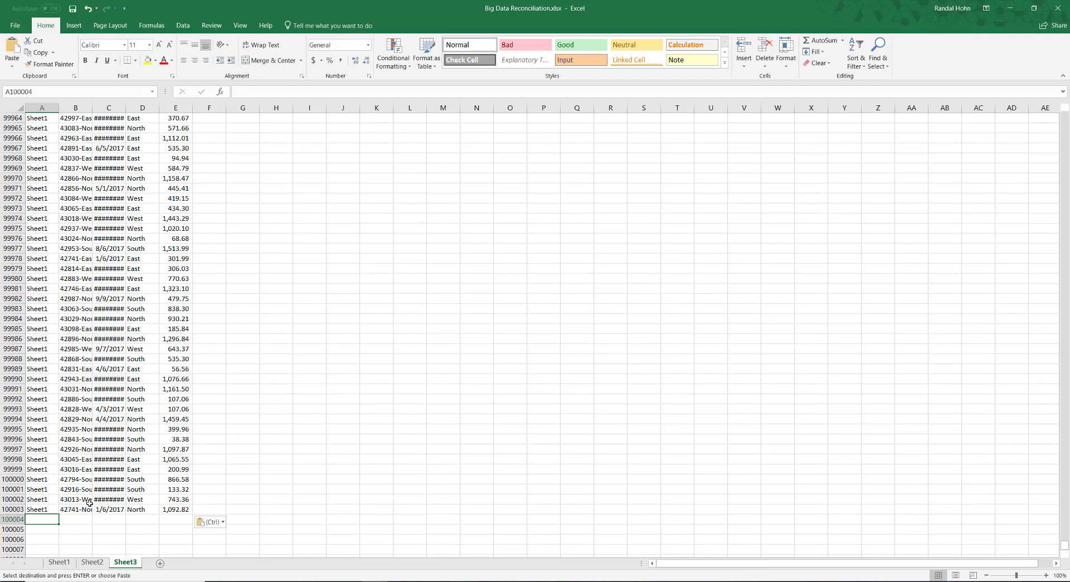
Copy Sheet2's rows and paste them beneath the Sheet1 rows on Sheet3
{"action": "left_click", "coordinate": [96, 562]}
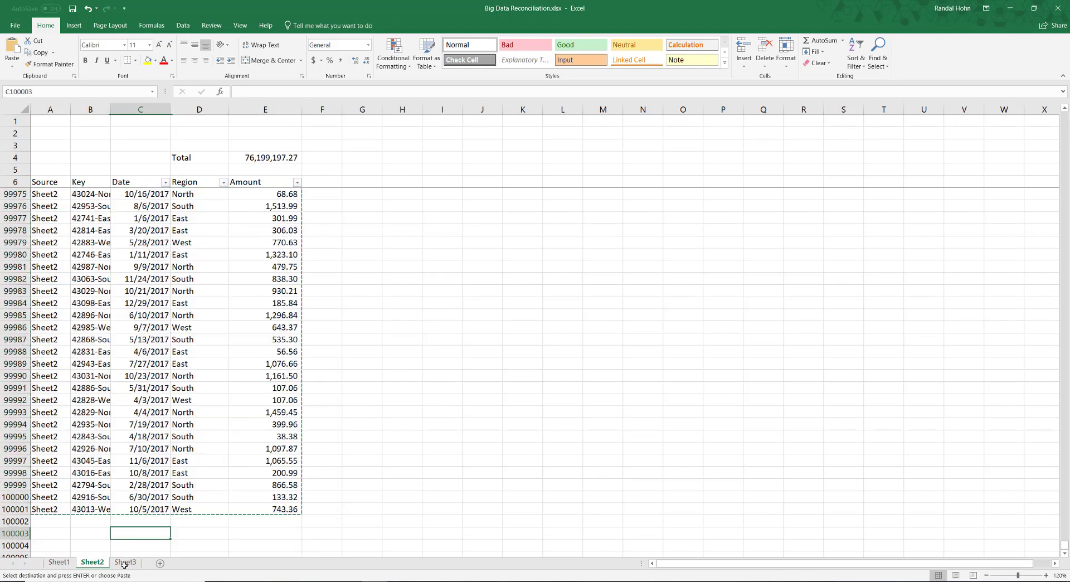
{"action": "left_click", "coordinate": [127, 562]}
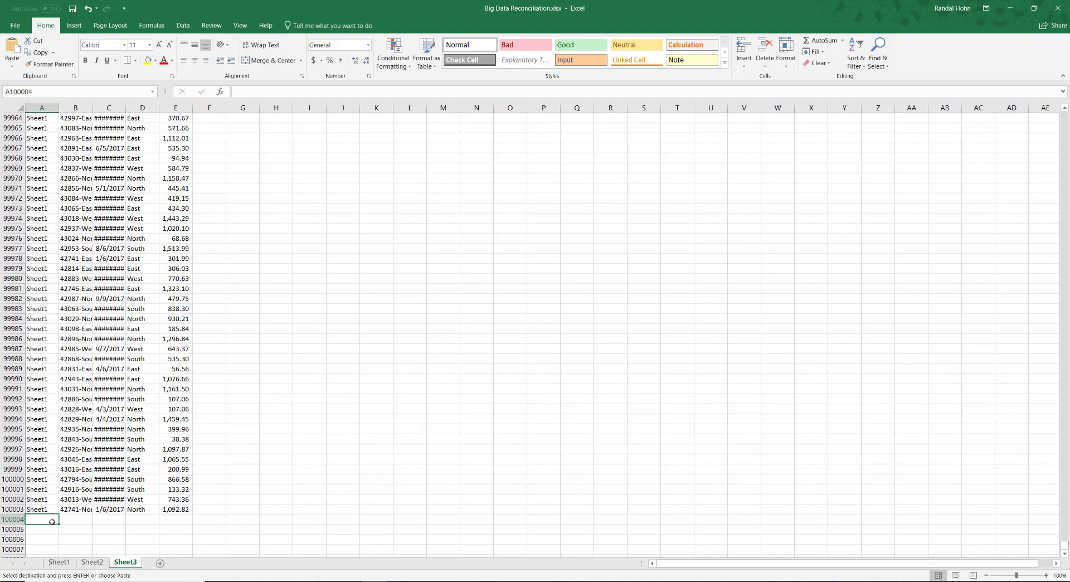
{"action": "key", "text": "enter"}
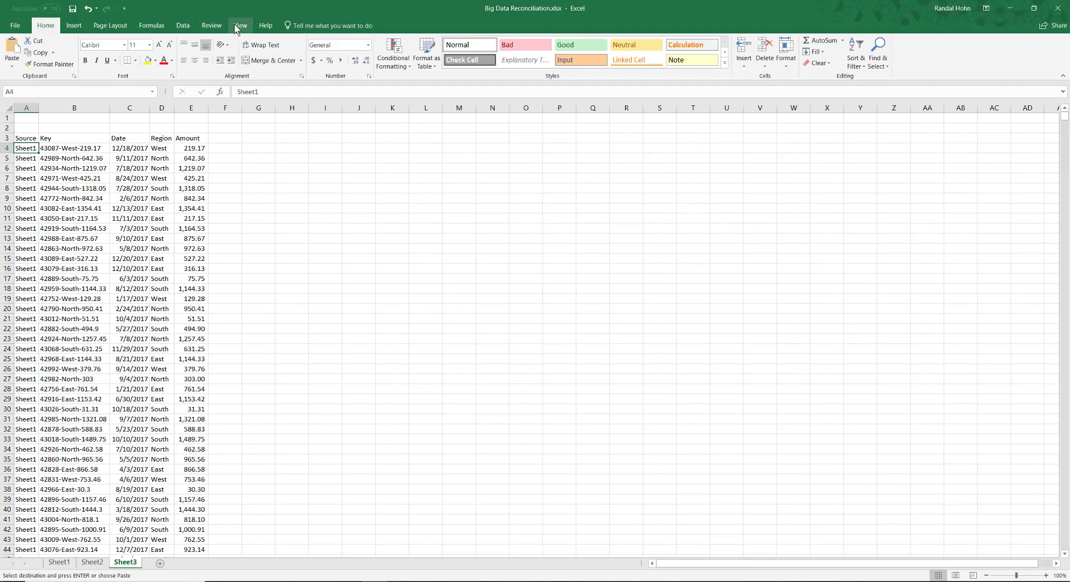
Freeze Sheet3's header rows and start inserting a PivotTable over the combined data
{"action": "left_click", "coordinate": [241, 24]}
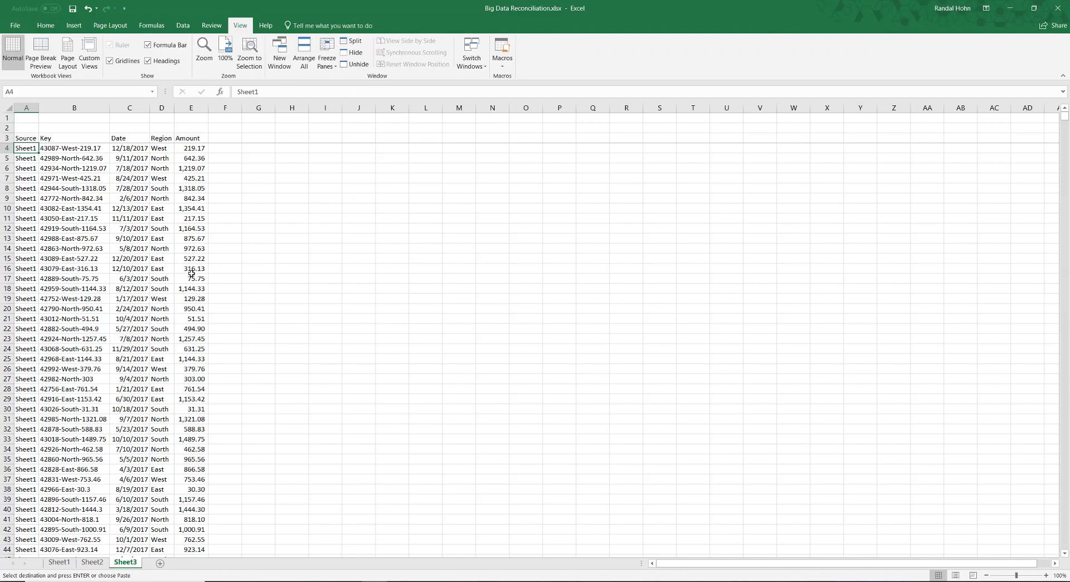
{"action": "mouse_move", "coordinate": [191, 274]}
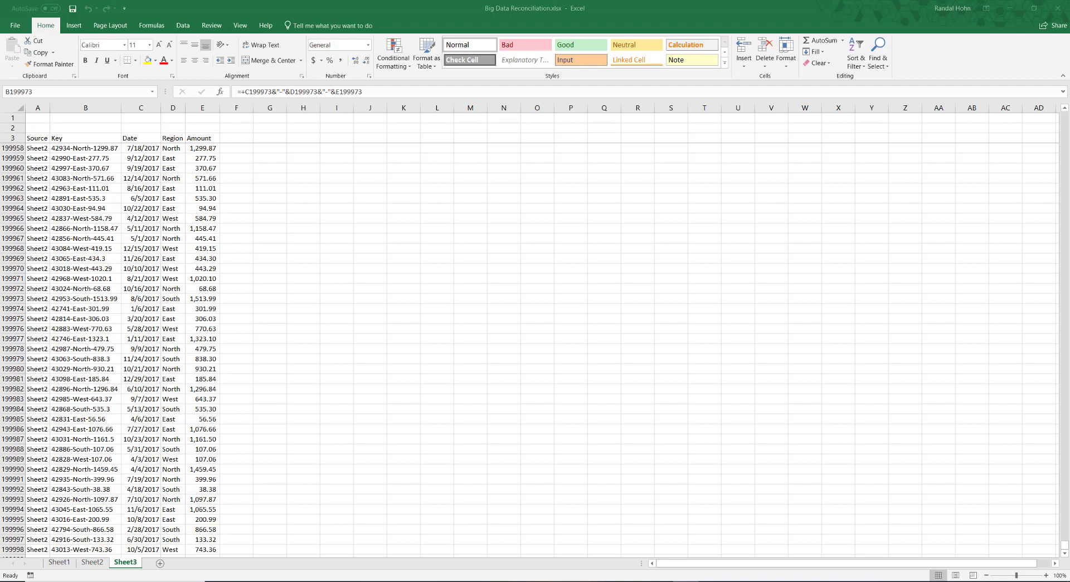
{"action": "left_click", "coordinate": [85, 298]}
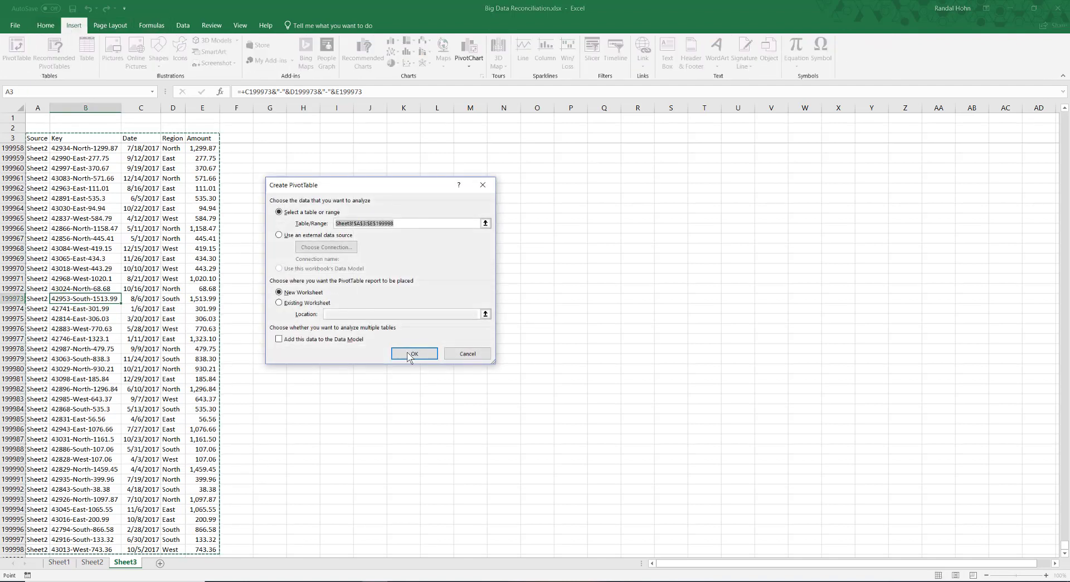
Build a pivot on a new sheet with Source as columns, Key as rows, Amount summed, then copy the sheet
{"action": "left_click", "coordinate": [413, 354]}
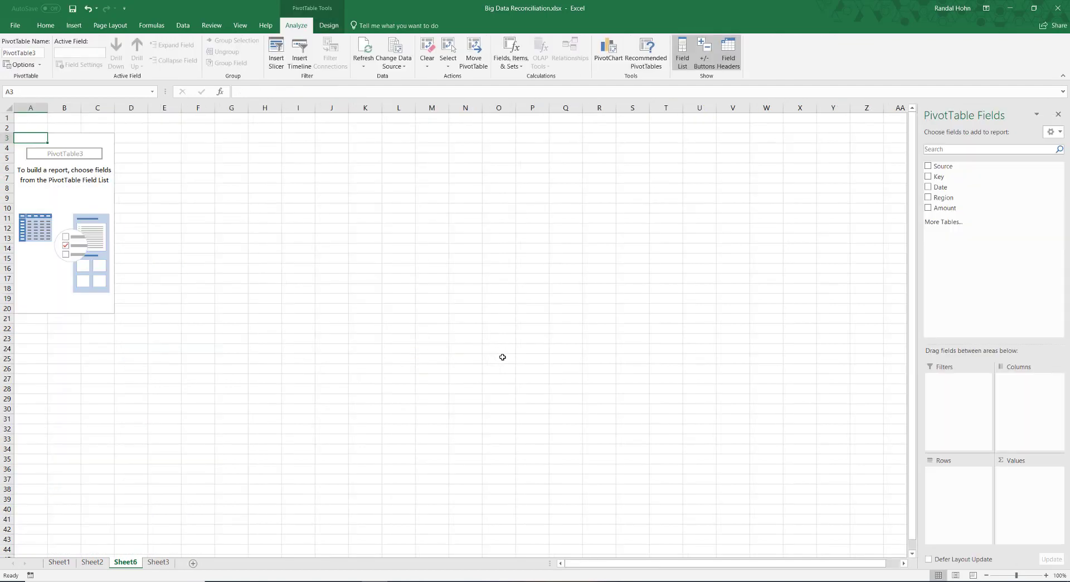
{"action": "mouse_move", "coordinate": [1007, 223]}
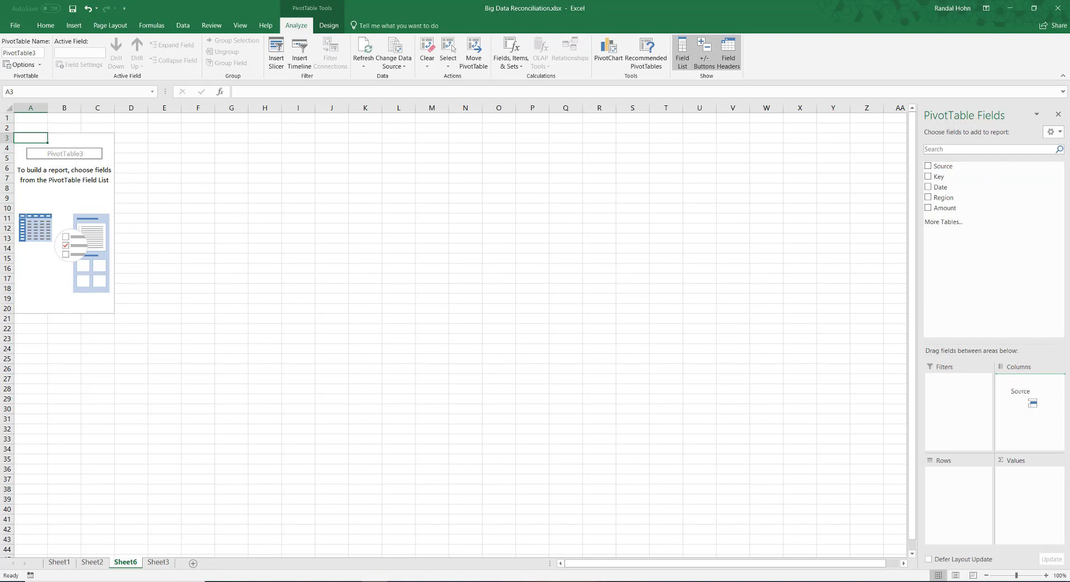
{"action": "left_click", "coordinate": [928, 165]}
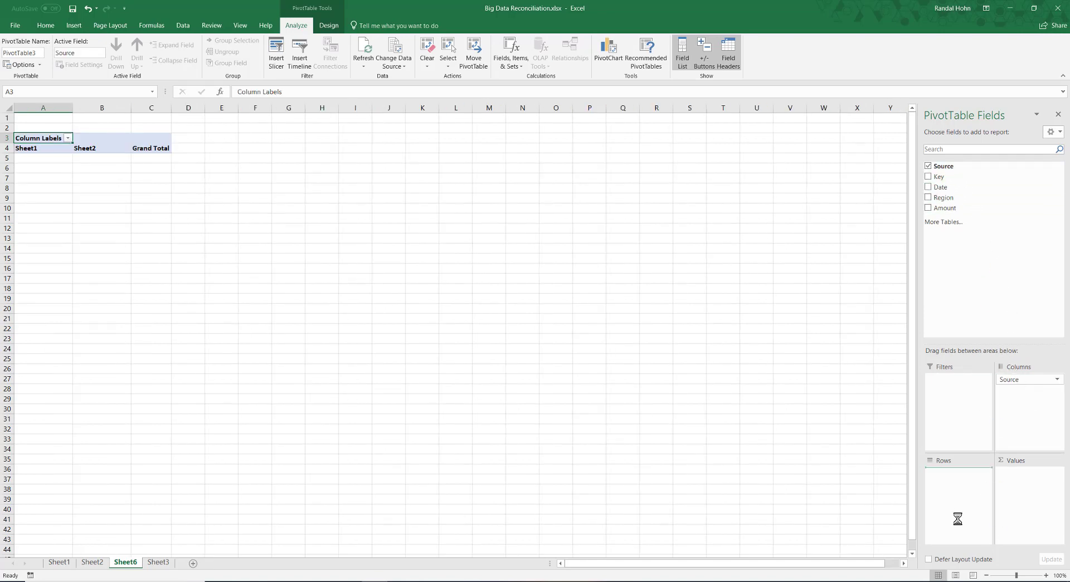
{"action": "left_click", "coordinate": [928, 176]}
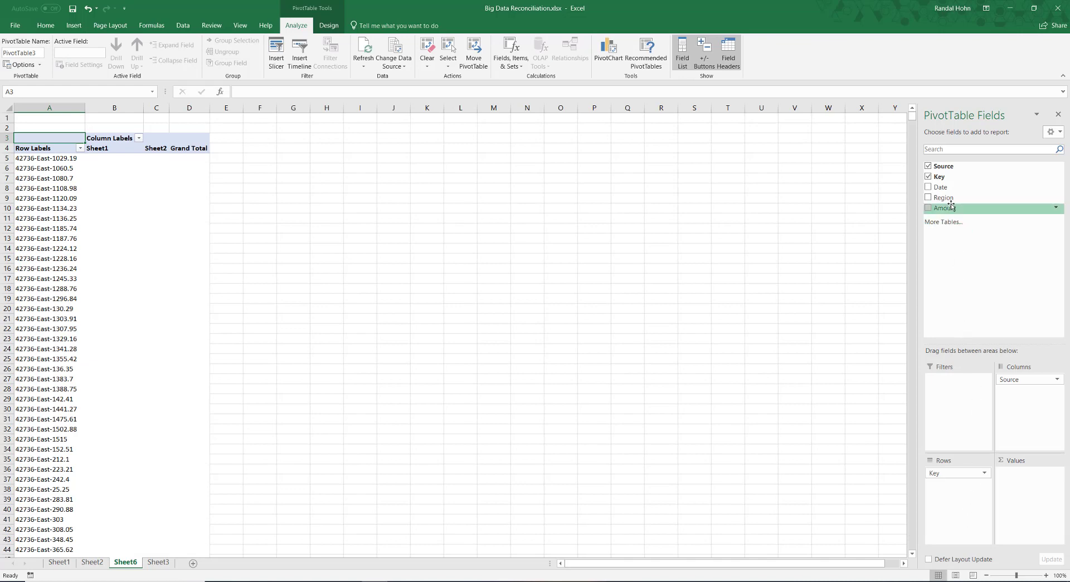
{"action": "left_click", "coordinate": [928, 207]}
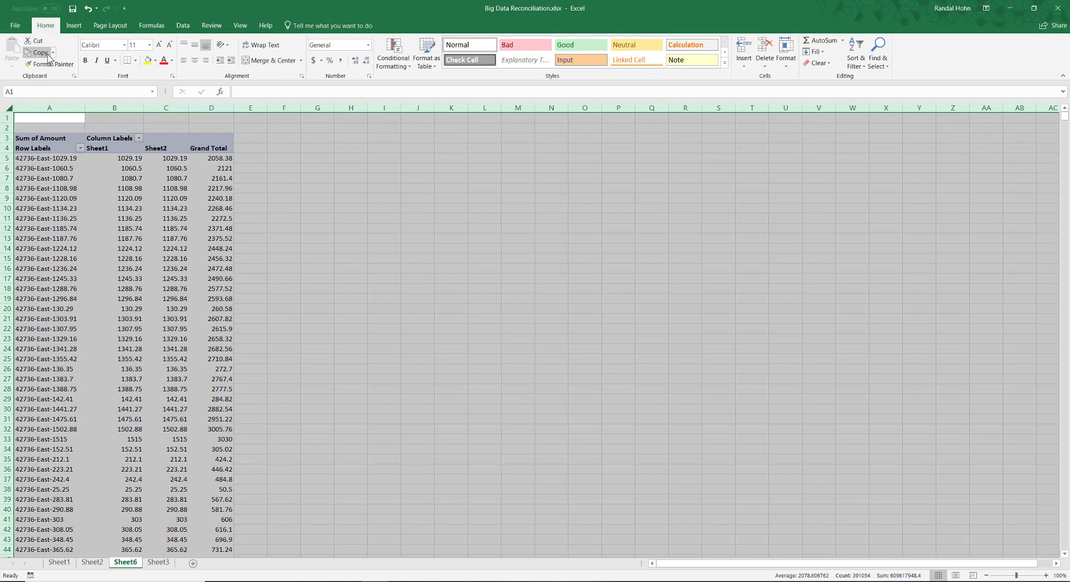
{"action": "left_click", "coordinate": [51, 63]}
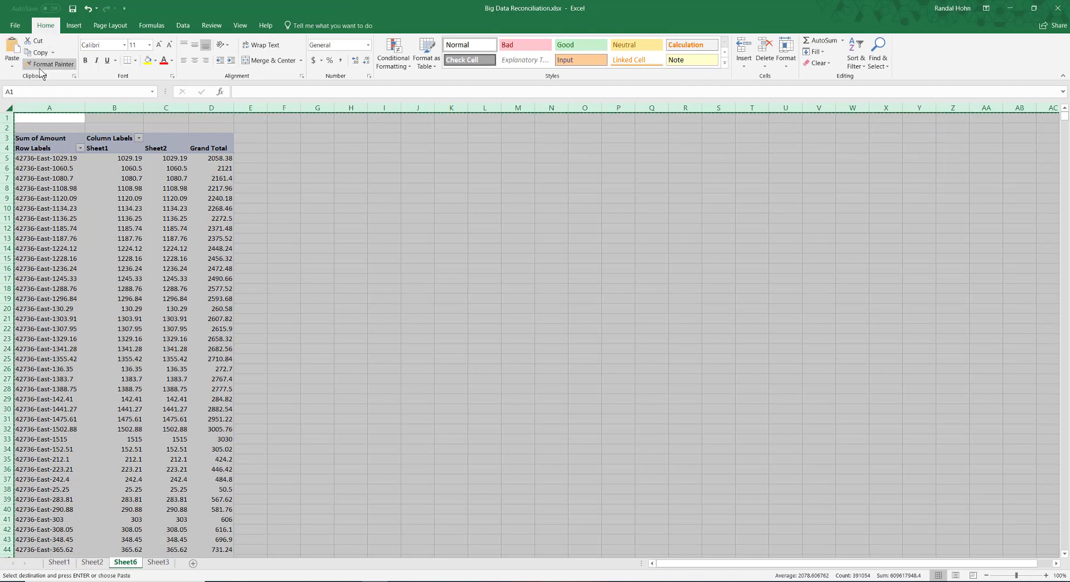
Paste the pivot back as plain values and start Text to Columns on the key column
{"action": "left_click", "coordinate": [10, 50]}
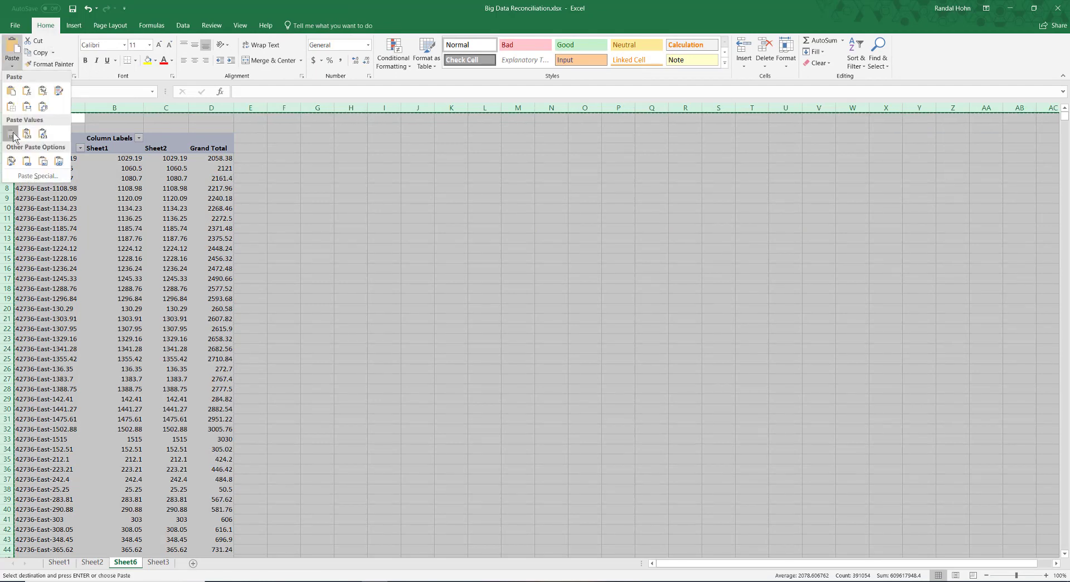
{"action": "left_click", "coordinate": [113, 207]}
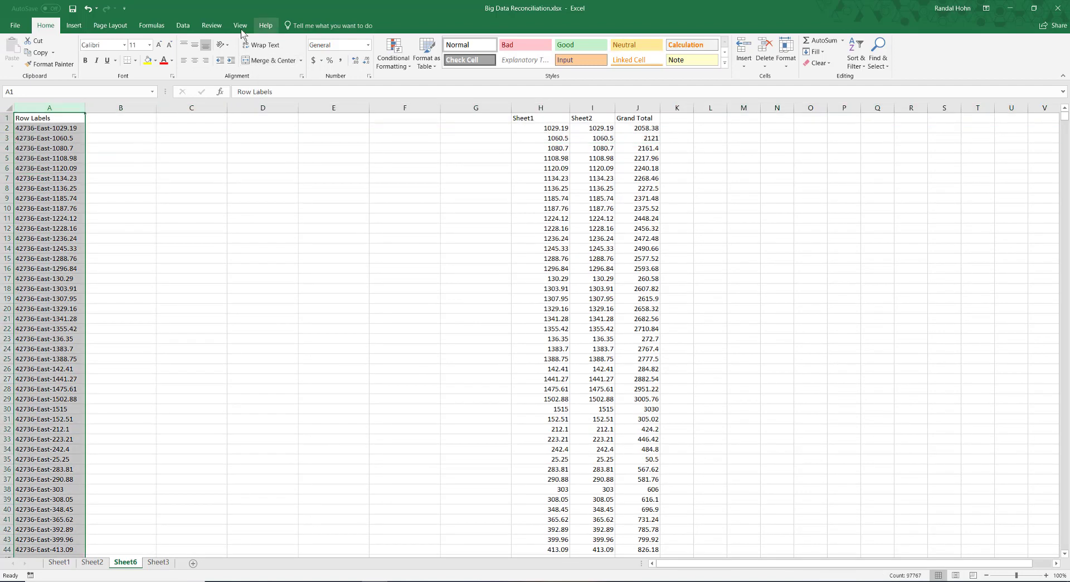
{"action": "left_click", "coordinate": [183, 25]}
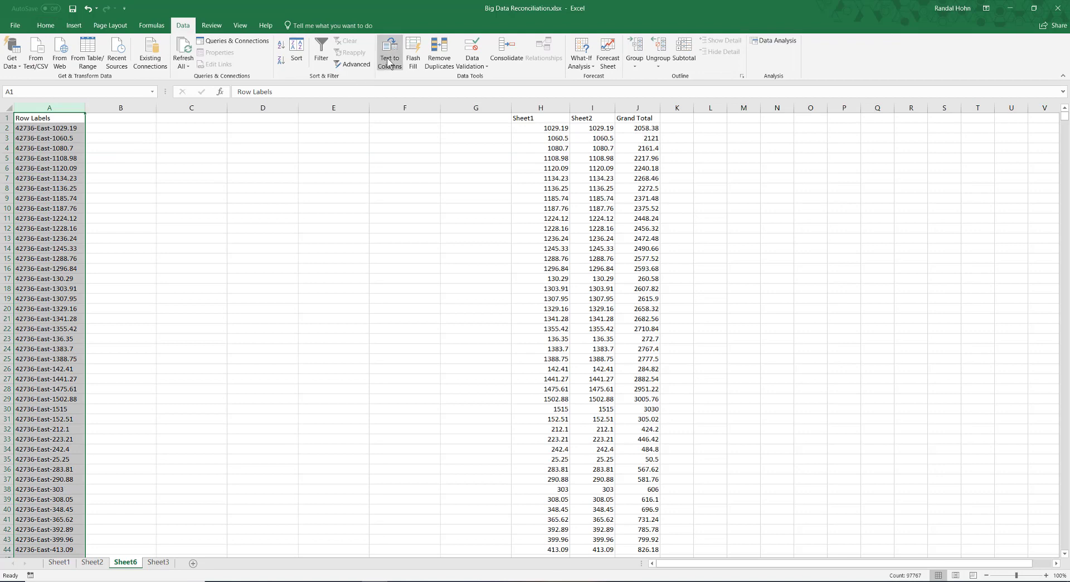
{"action": "left_click", "coordinate": [391, 50]}
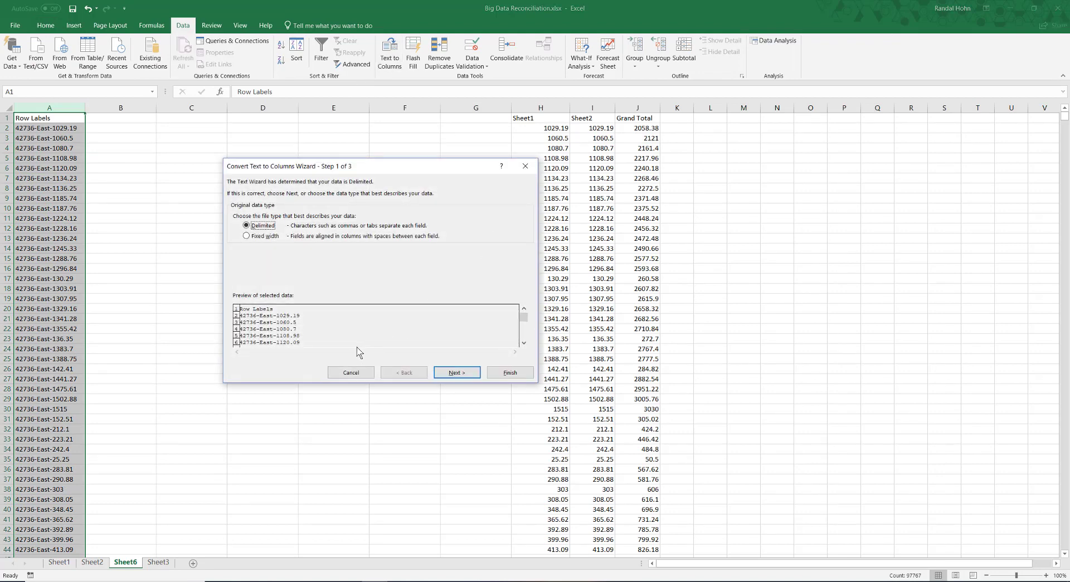
Split keys at '-' with the first column as DMY dates, then select the blank columns before the totals
{"action": "left_click", "coordinate": [458, 372]}
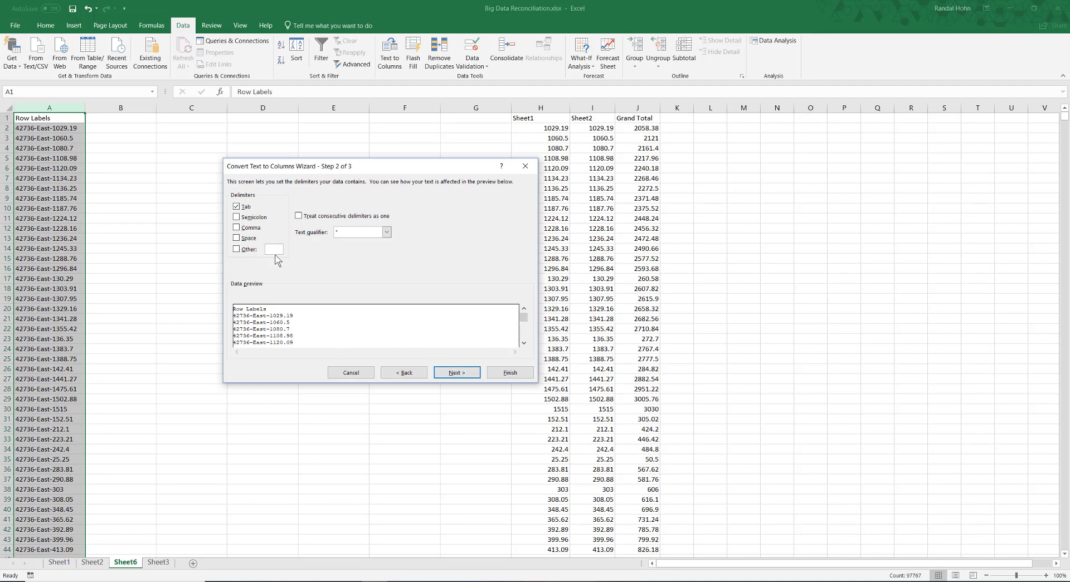
{"action": "left_click", "coordinate": [236, 248]}
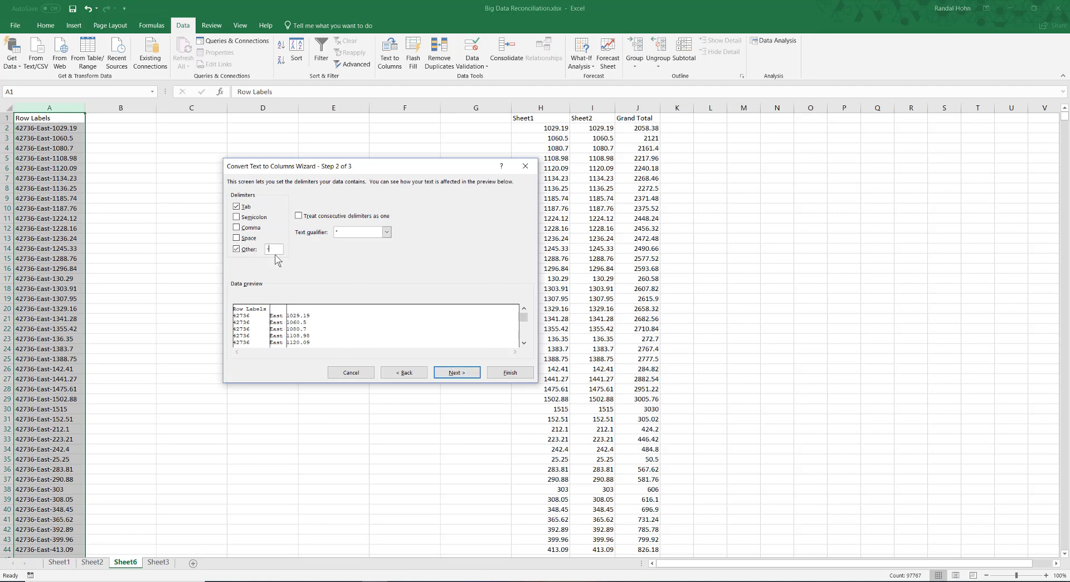
{"action": "left_click", "coordinate": [457, 372]}
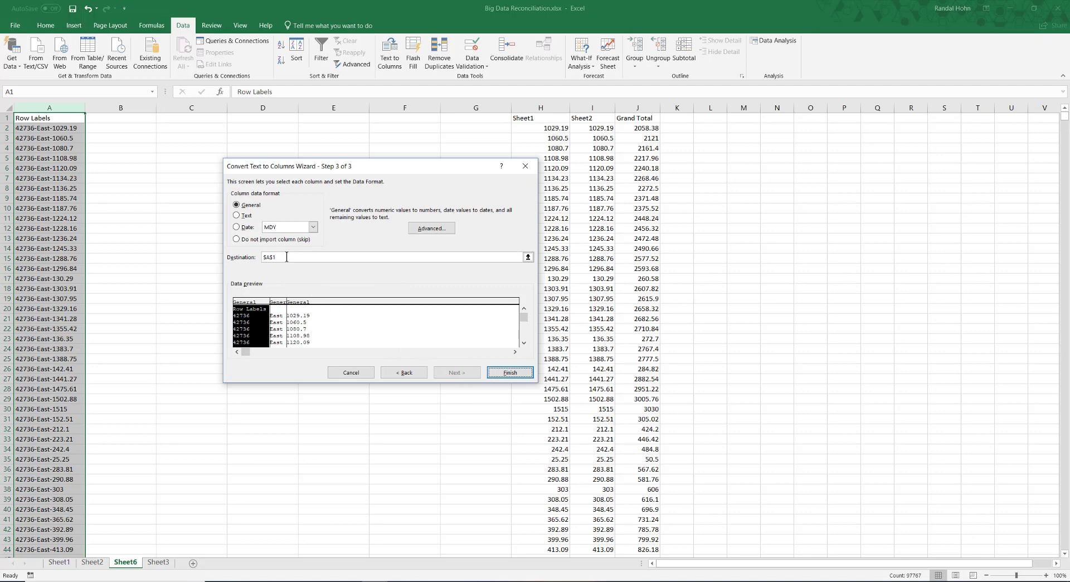
{"action": "mouse_move", "coordinate": [252, 330]}
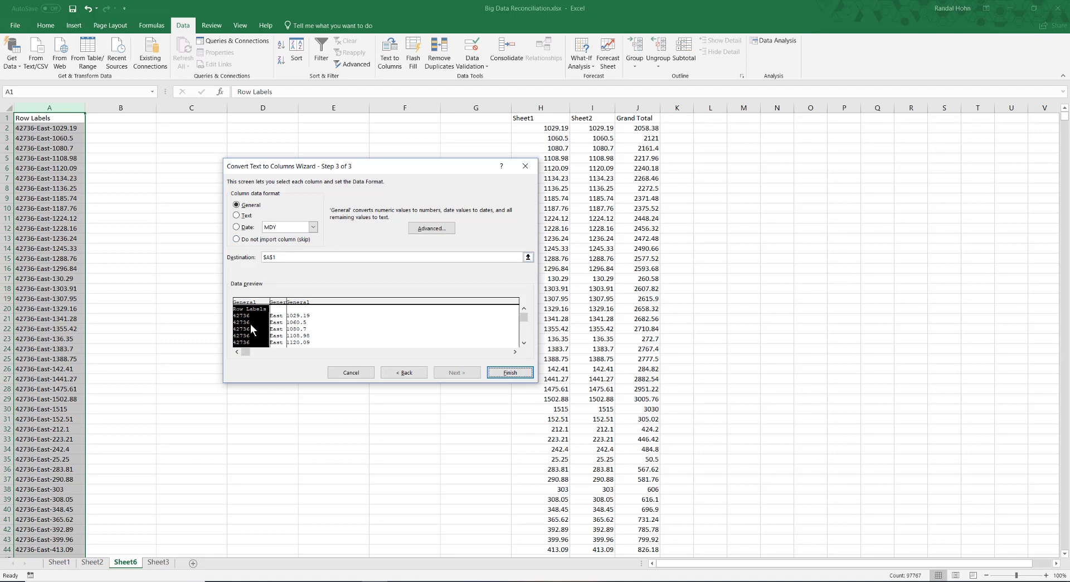
{"action": "left_click", "coordinate": [314, 226]}
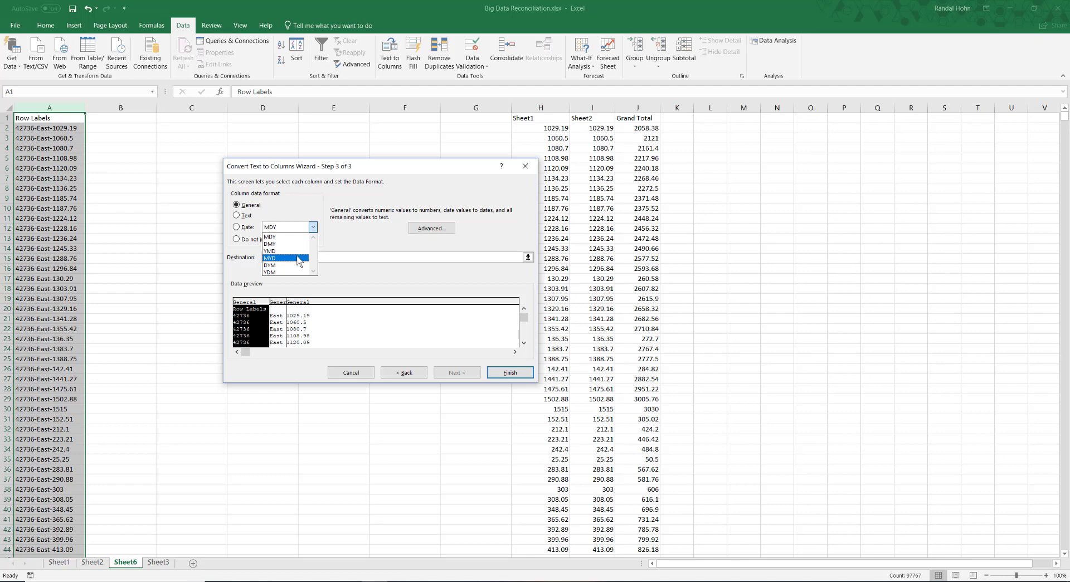
{"action": "left_click", "coordinate": [269, 244]}
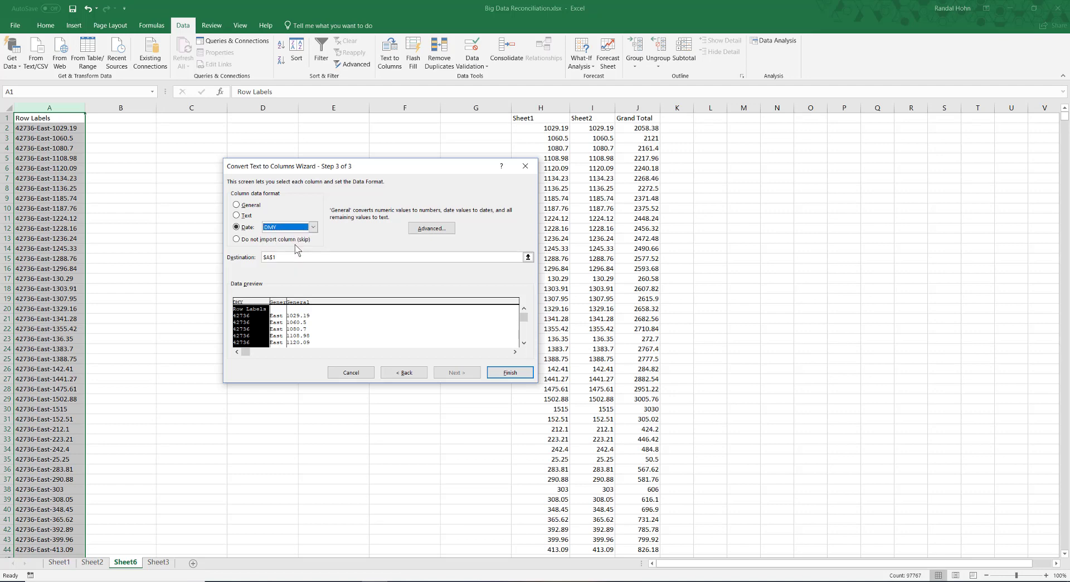
{"action": "left_click", "coordinate": [236, 204]}
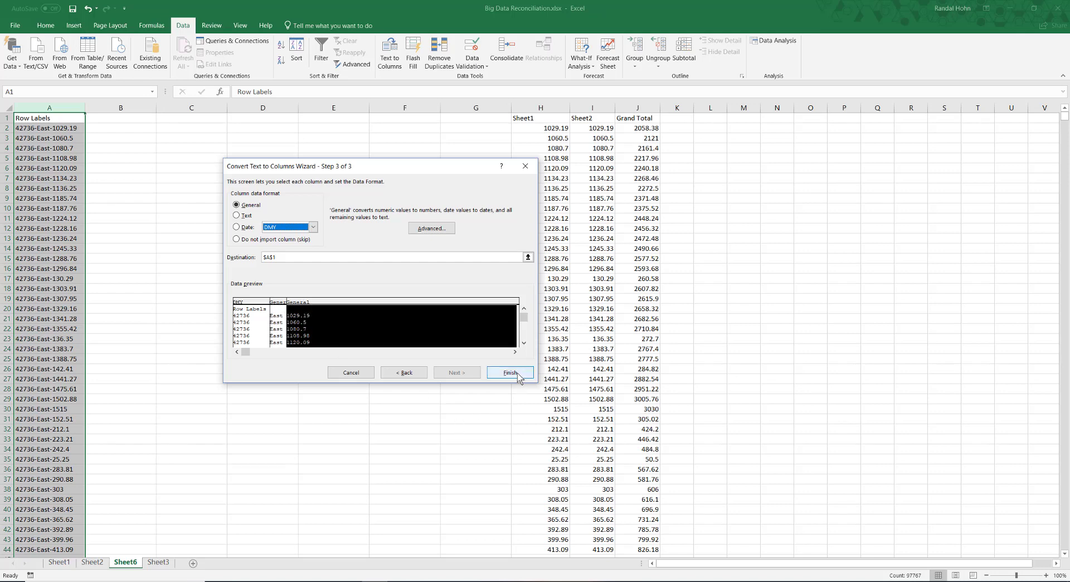
{"action": "left_click", "coordinate": [509, 372]}
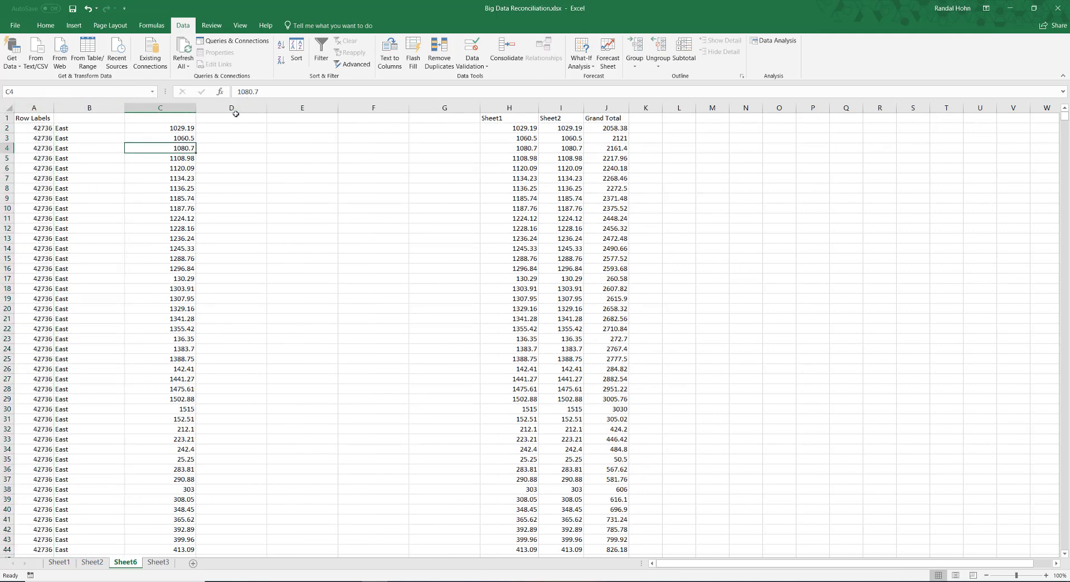
{"action": "left_click_drag", "start_coordinate": [231, 107], "coordinate": [443, 107]}
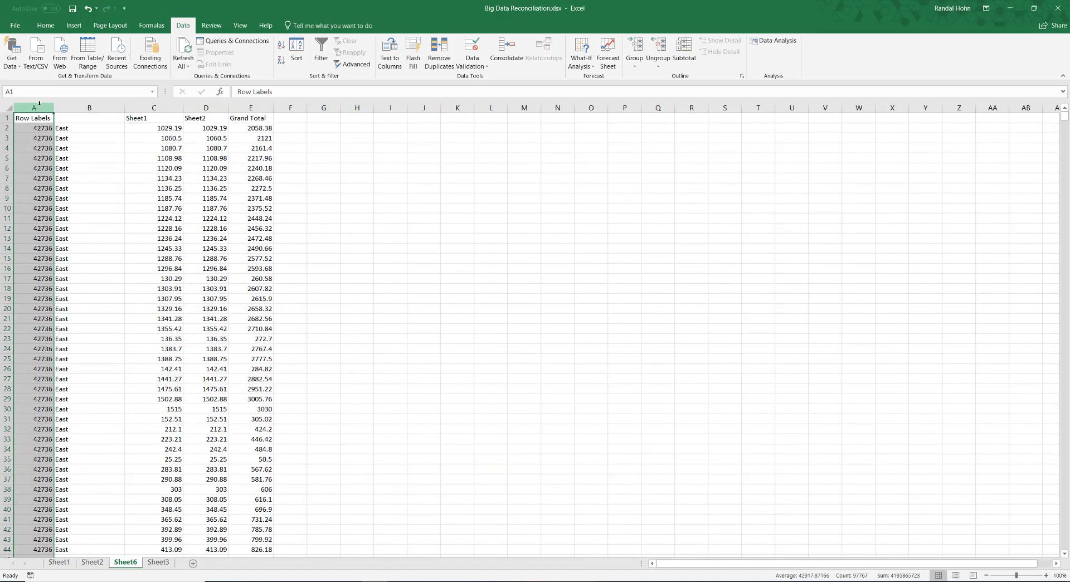
Format Row Labels as dates, head column B Region and select the Grand Total column for deletion
{"action": "left_click", "coordinate": [45, 24]}
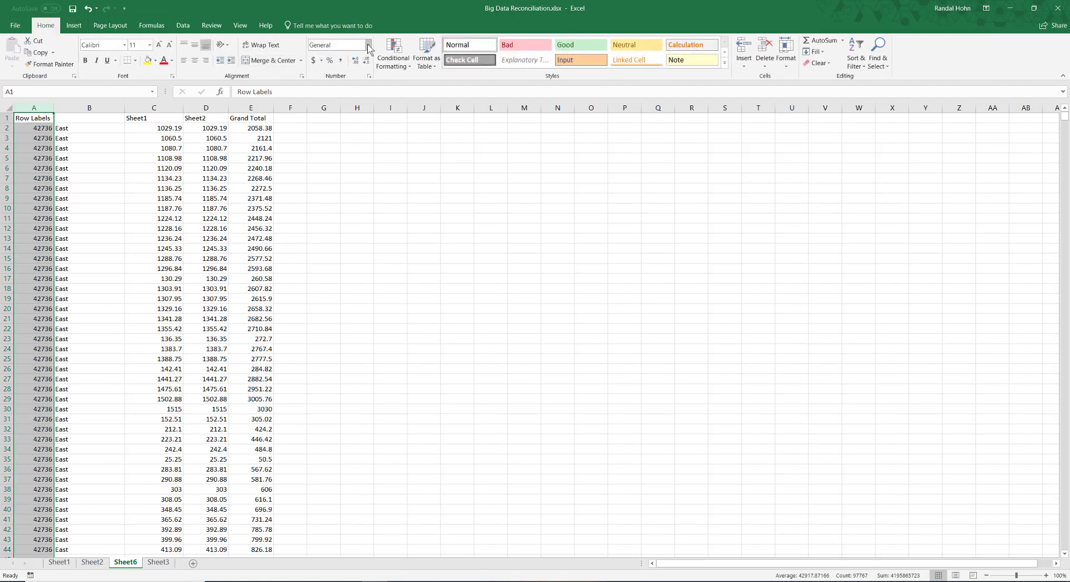
{"action": "left_click", "coordinate": [366, 45]}
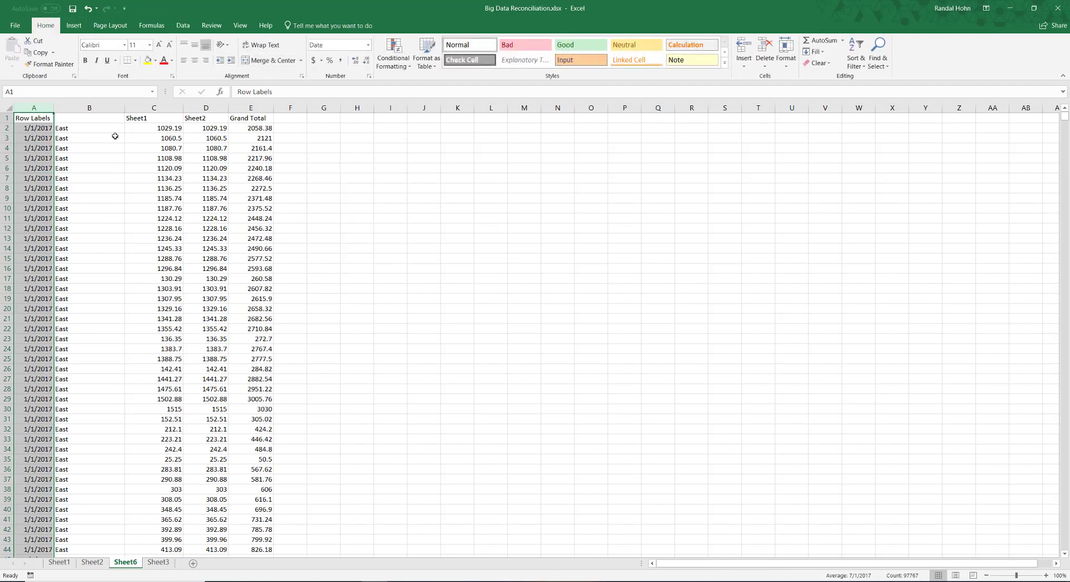
{"action": "left_click", "coordinate": [89, 117]}
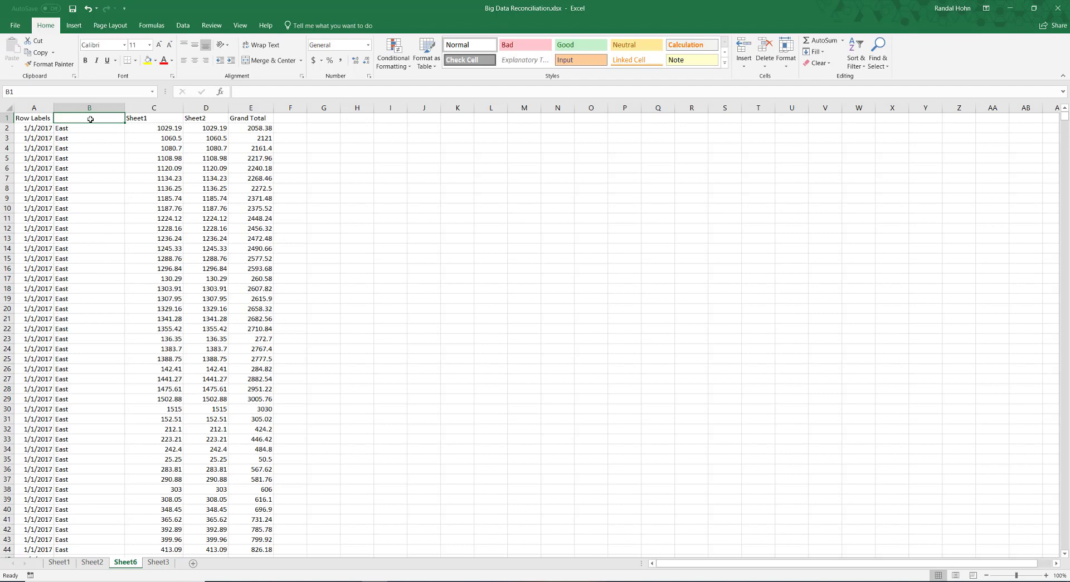
{"action": "type", "text": "Region"}
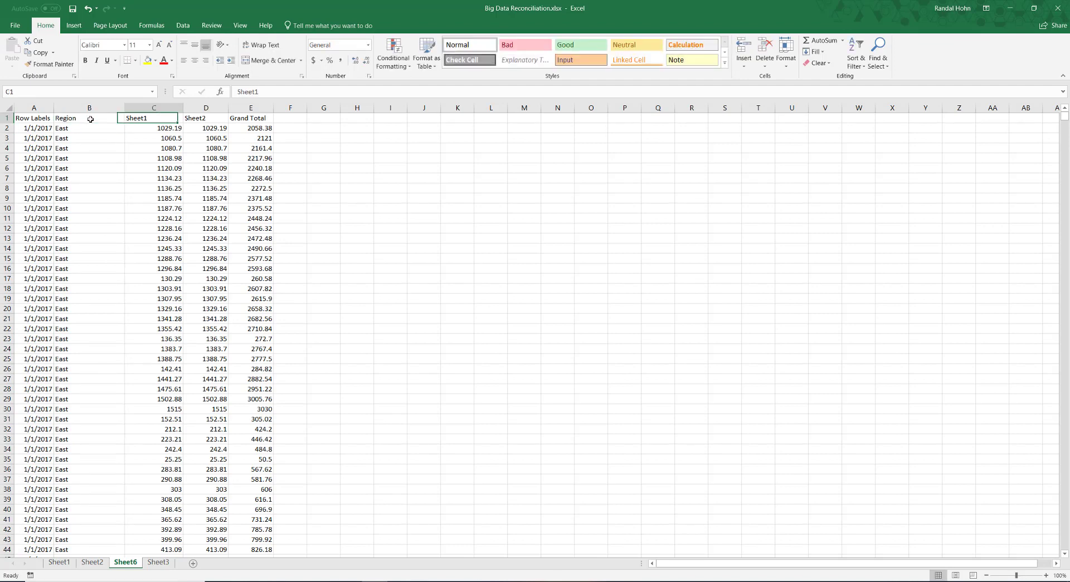
{"action": "left_click", "coordinate": [250, 107]}
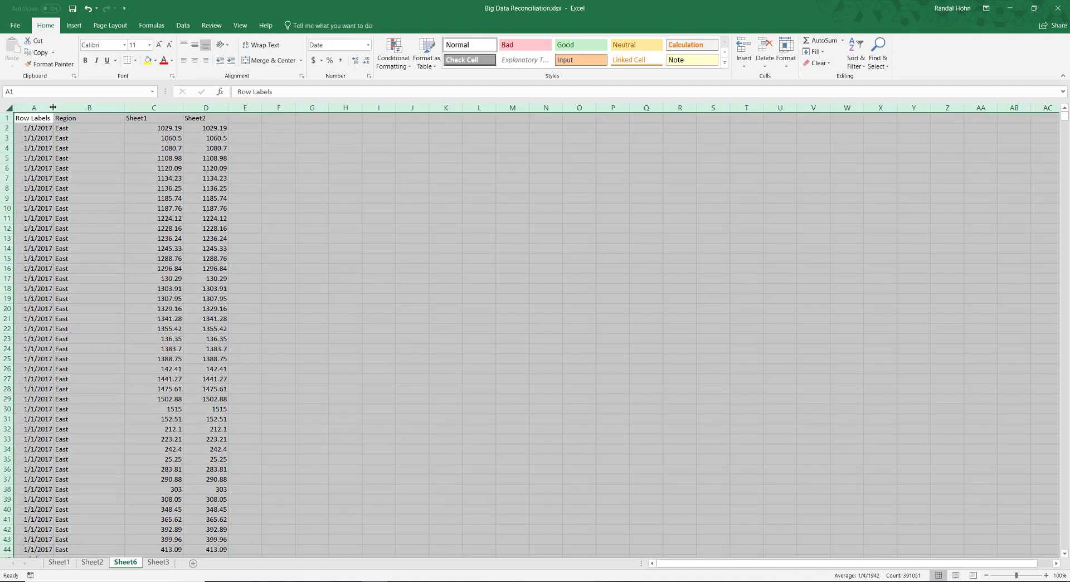
Add a Var column in E with =+C2-D2 and fill it down every row
{"action": "left_click", "coordinate": [185, 117]}
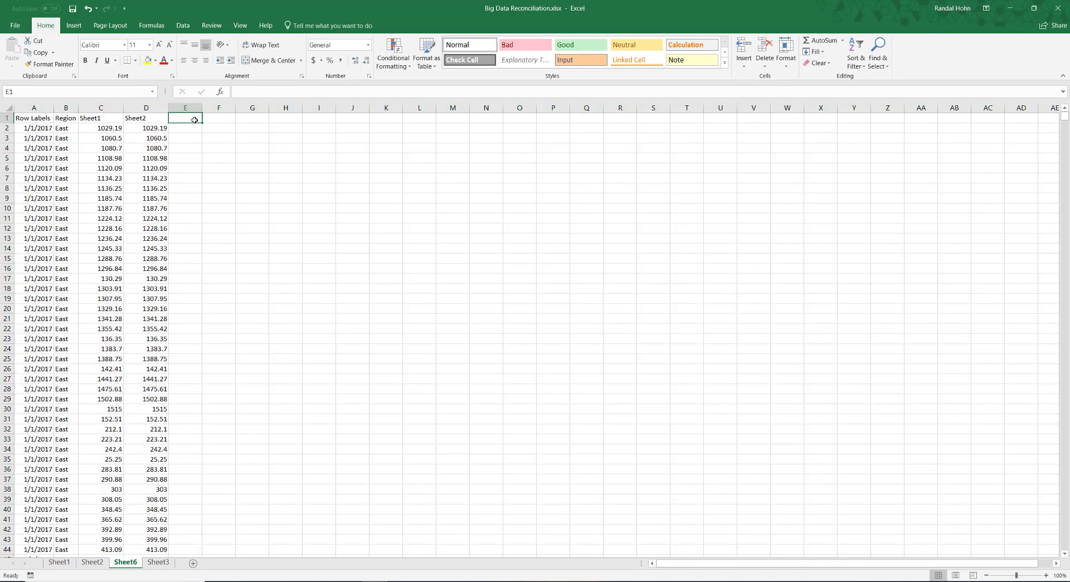
{"action": "type", "text": "Var"}
{"action": "left_click", "coordinate": [185, 127]}
{"action": "type", "text": "+C2-D2"}
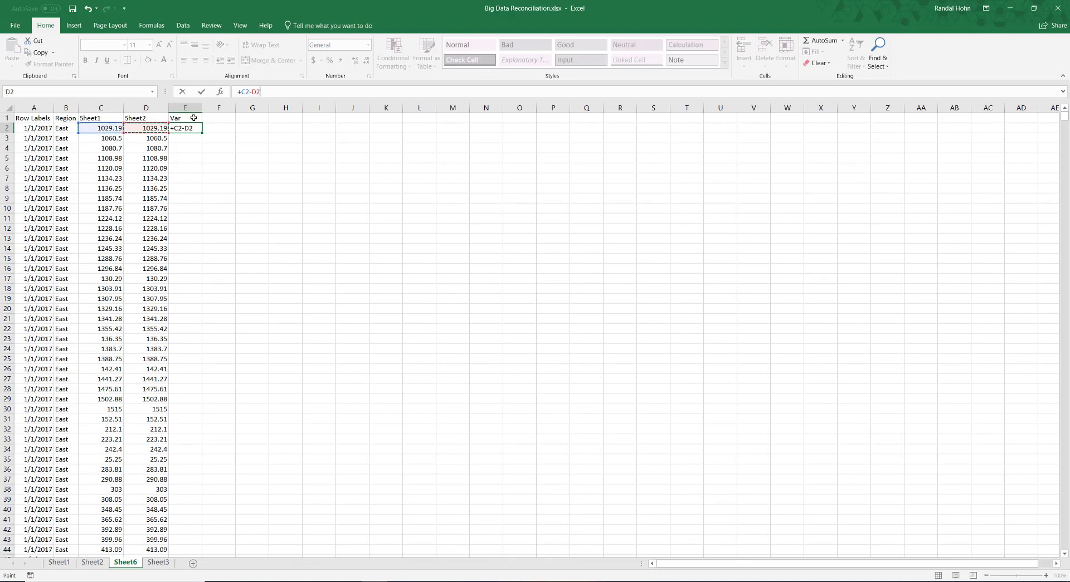
{"action": "key", "text": "Enter"}
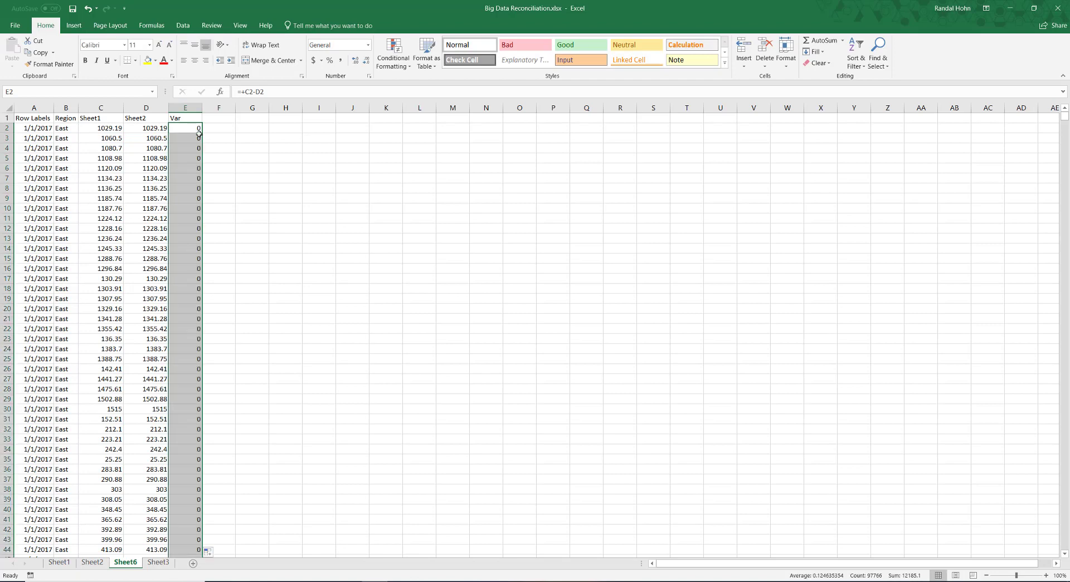
{"action": "left_click", "coordinate": [33, 117]}
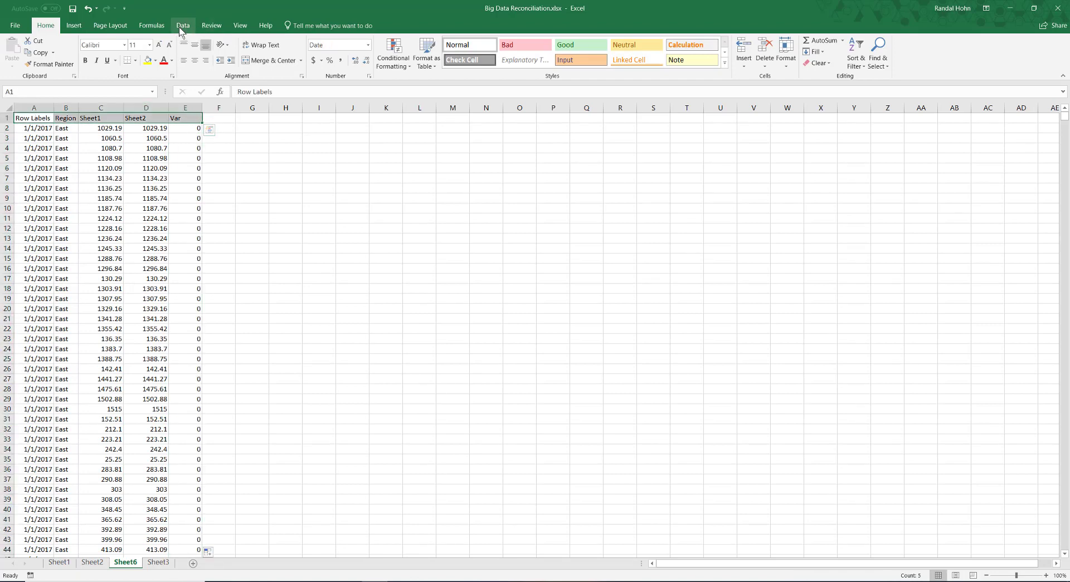
Filter Var to exclude 0, leaving 20 mismatched rows, and remove the Grand Total row
{"action": "left_click", "coordinate": [182, 25]}
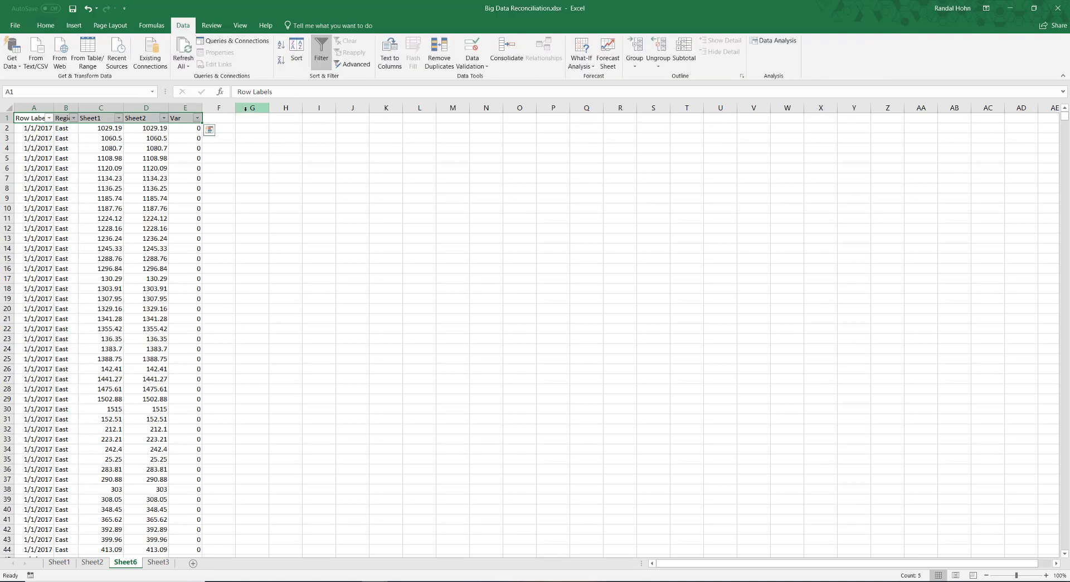
{"action": "left_click", "coordinate": [198, 117]}
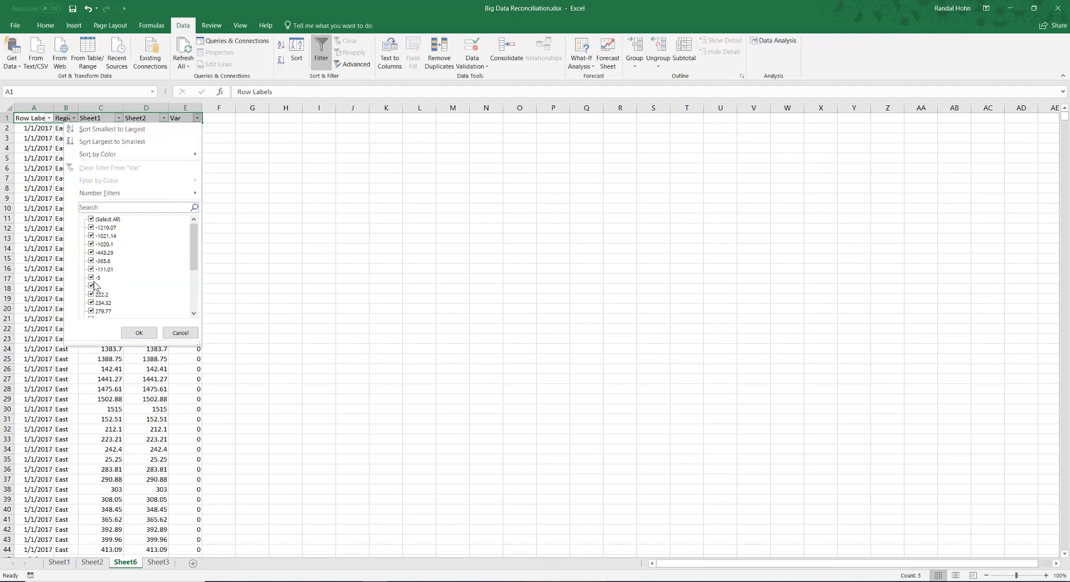
{"action": "left_click", "coordinate": [138, 332]}
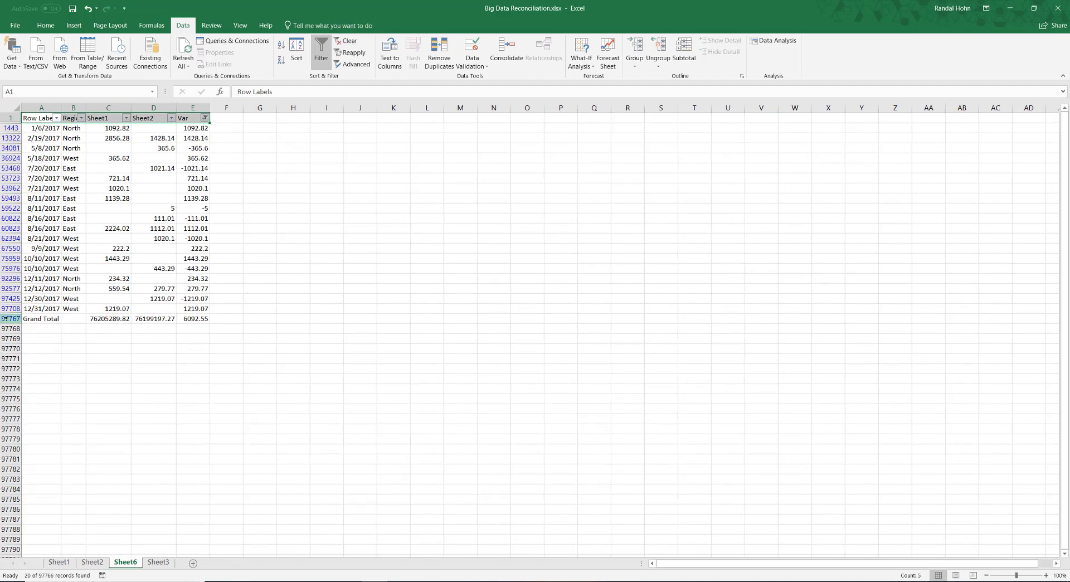
{"action": "left_click", "coordinate": [9, 319]}
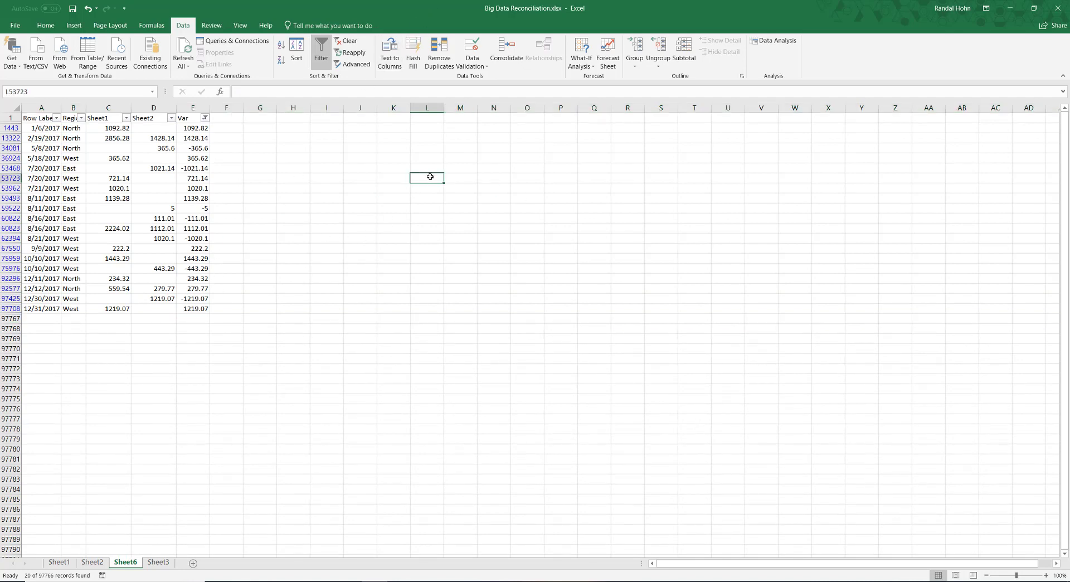
{"action": "mouse_move", "coordinate": [434, 175]}
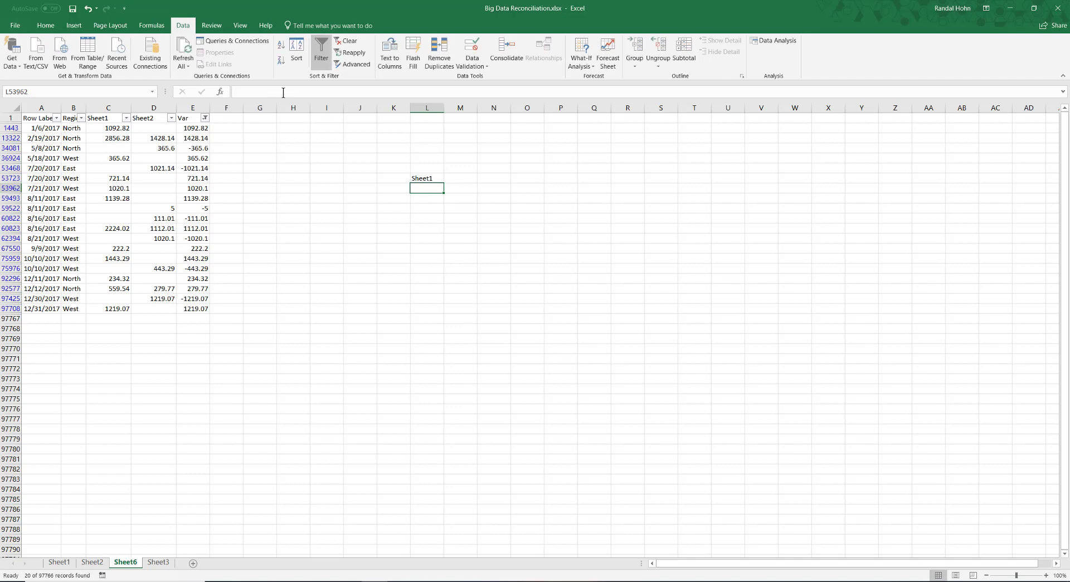
List the Sheet1 and Sheet2 totals with their 6,092.55 difference and check it against the Var sum
{"action": "type", "text": "Sheet2"}
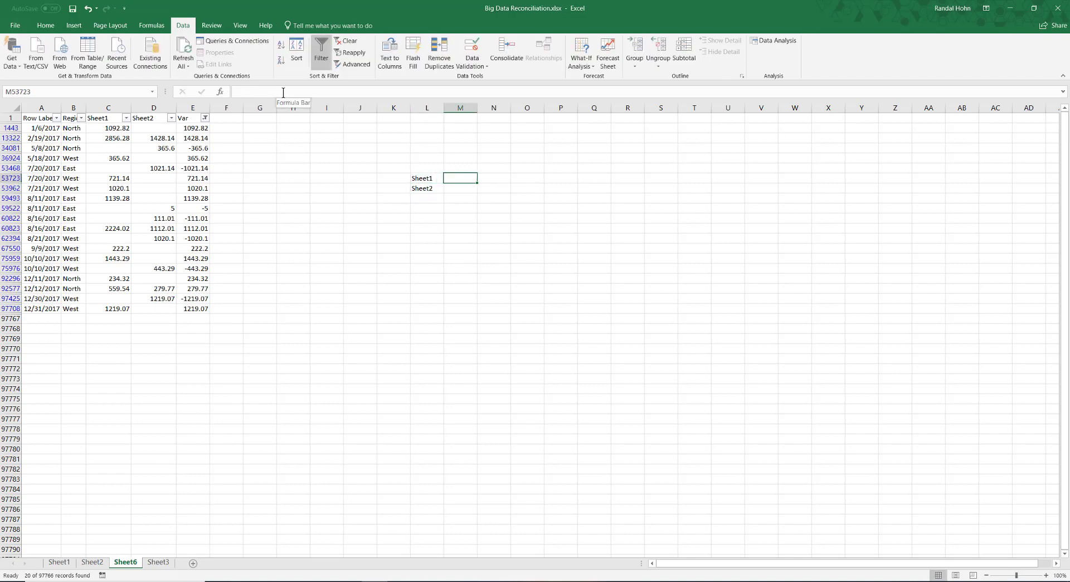
{"action": "type", "text": "+"}
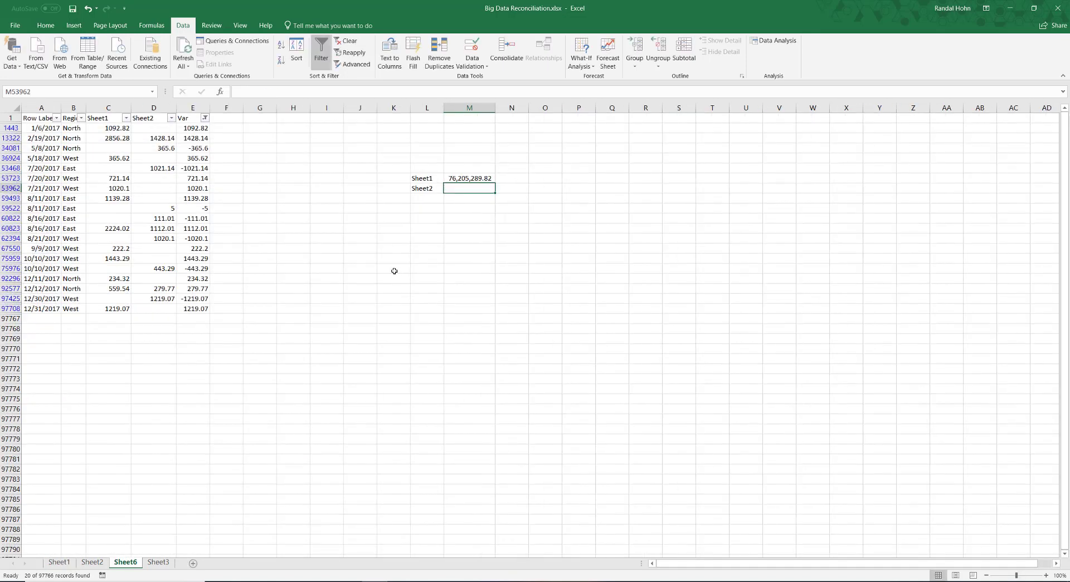
{"action": "type", "text": "+"}
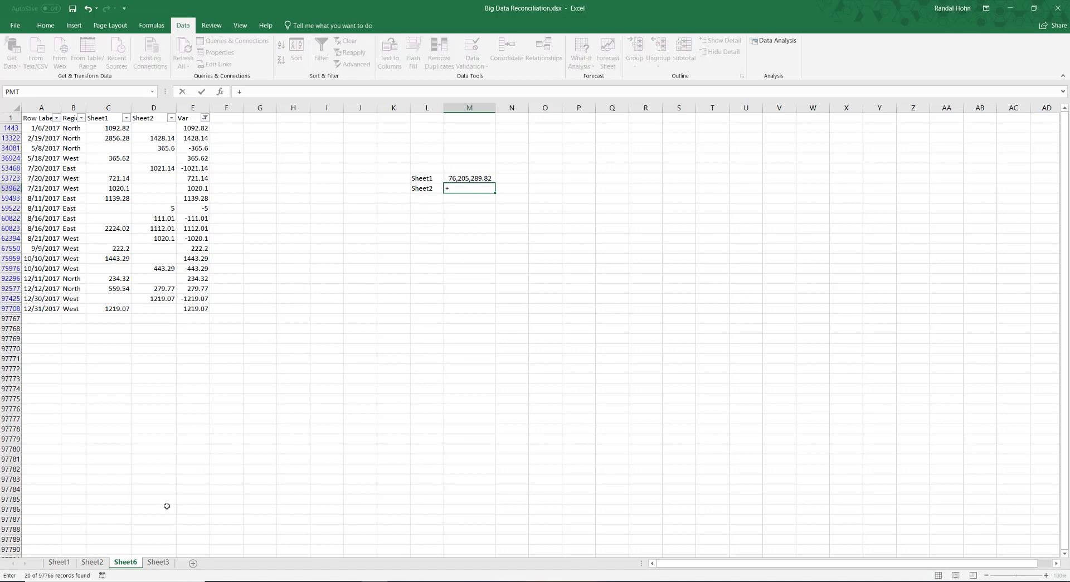
{"action": "left_click", "coordinate": [93, 562]}
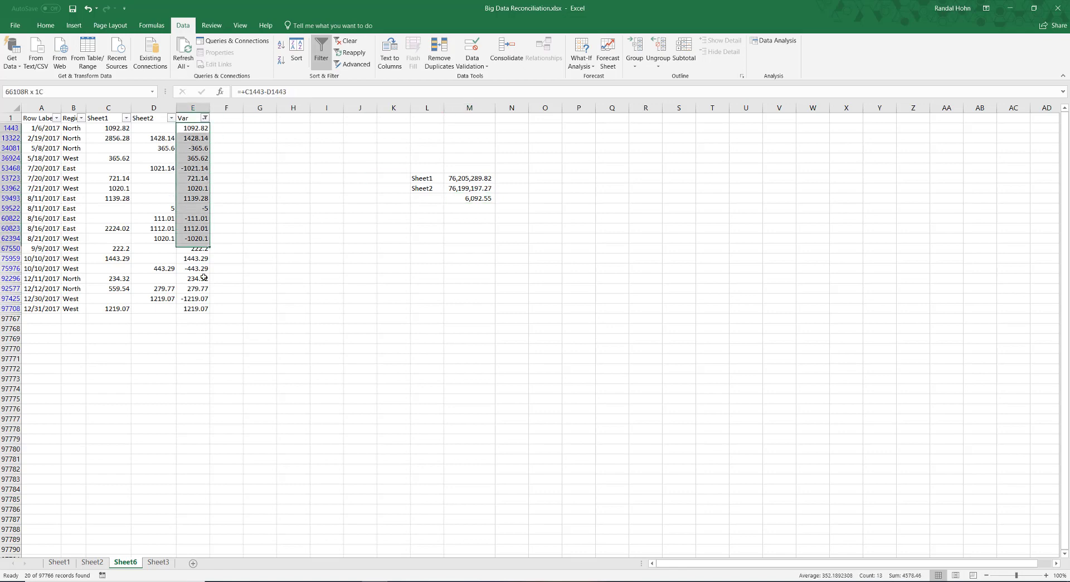
{"action": "left_click", "coordinate": [192, 127]}
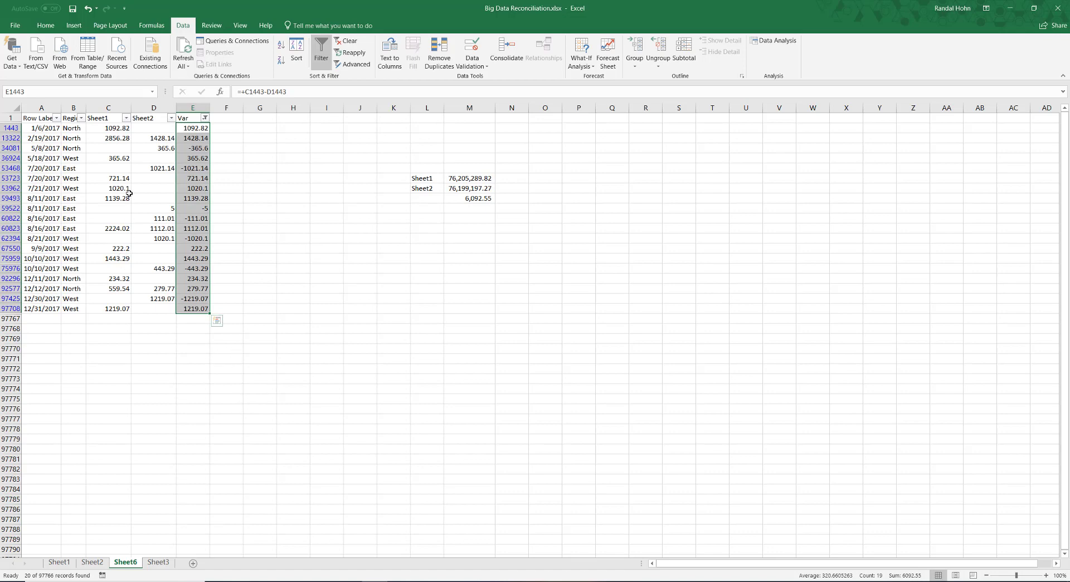
Apply Comma Style to the Var differences and inspect the rows missing a Sheet1 or Sheet2 amount
{"action": "left_click", "coordinate": [44, 25]}
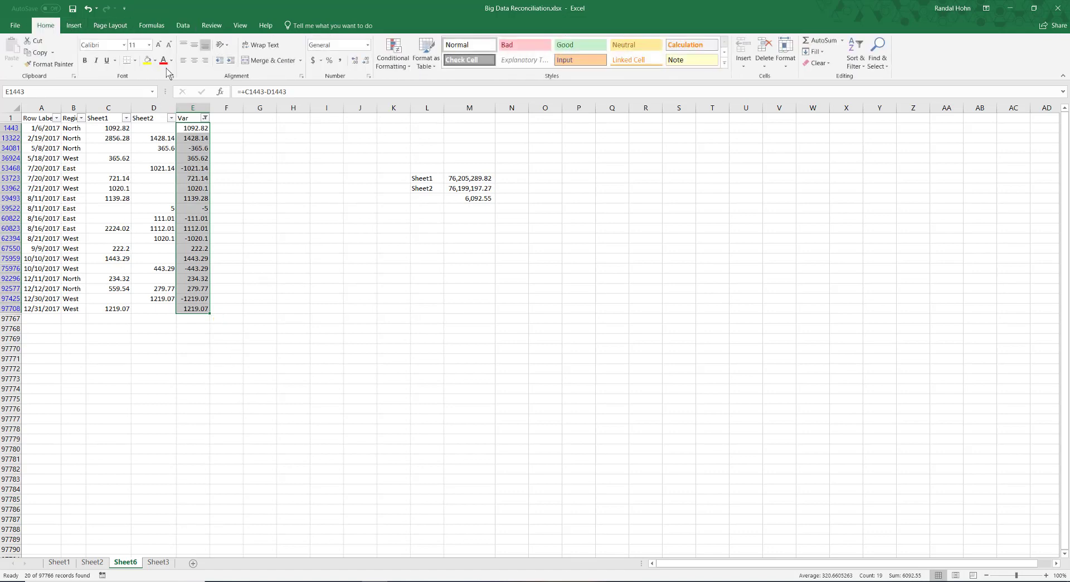
{"action": "left_click", "coordinate": [315, 60]}
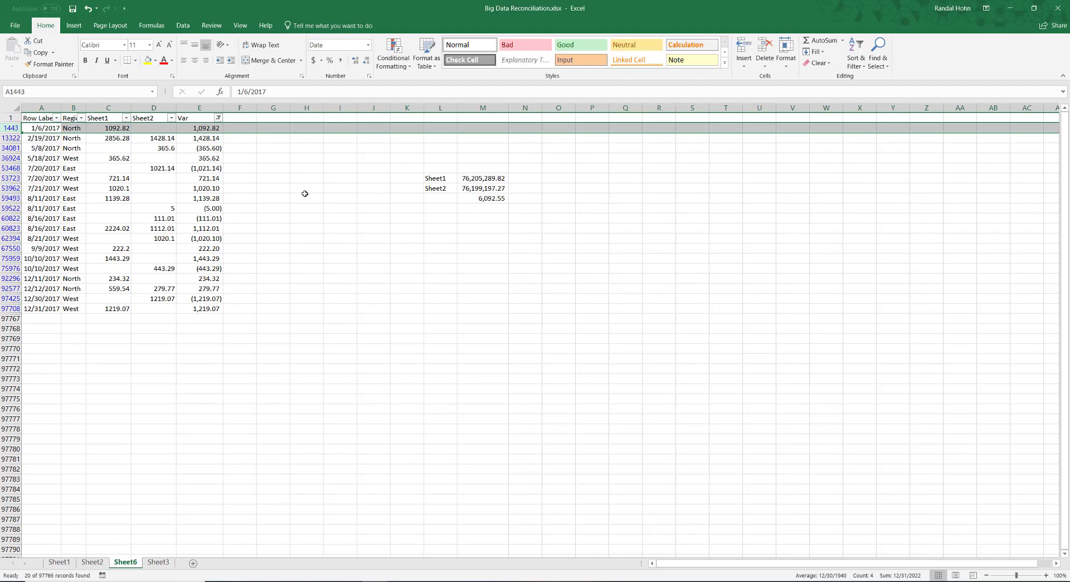
{"action": "left_click", "coordinate": [154, 157]}
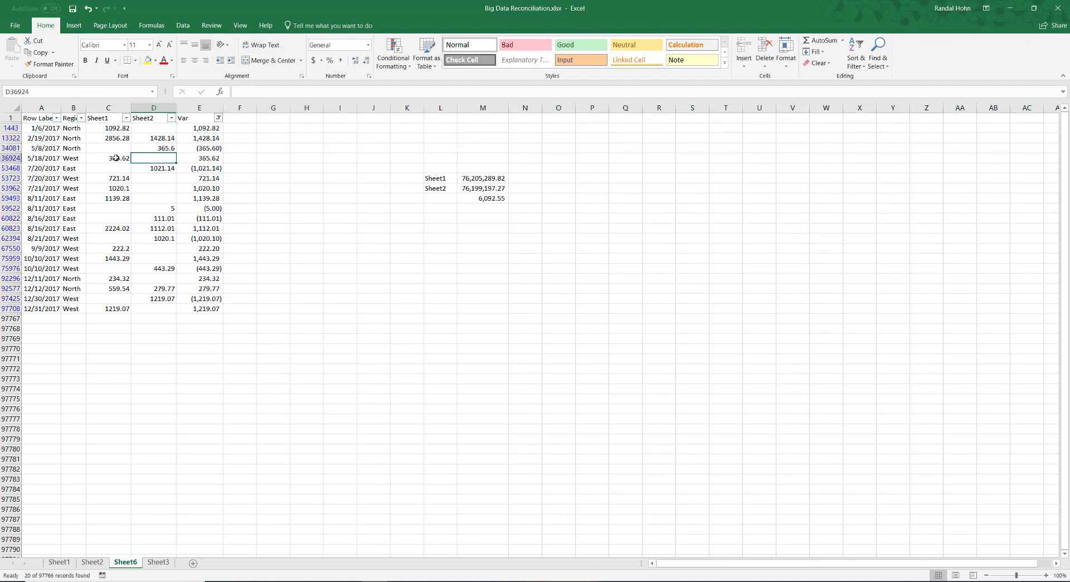
{"action": "left_click", "coordinate": [108, 147]}
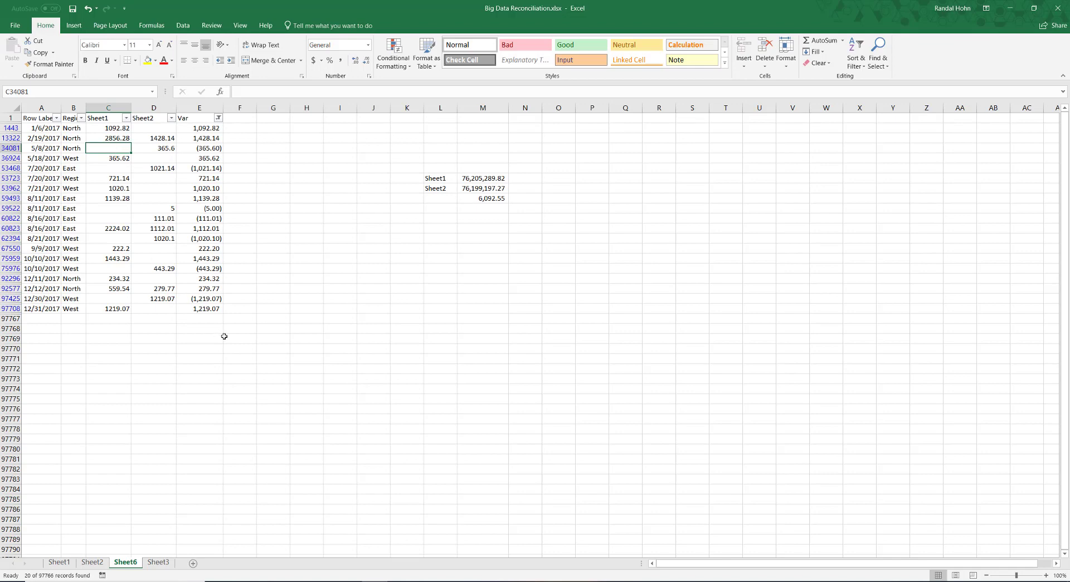
{"action": "mouse_move", "coordinate": [153, 327]}
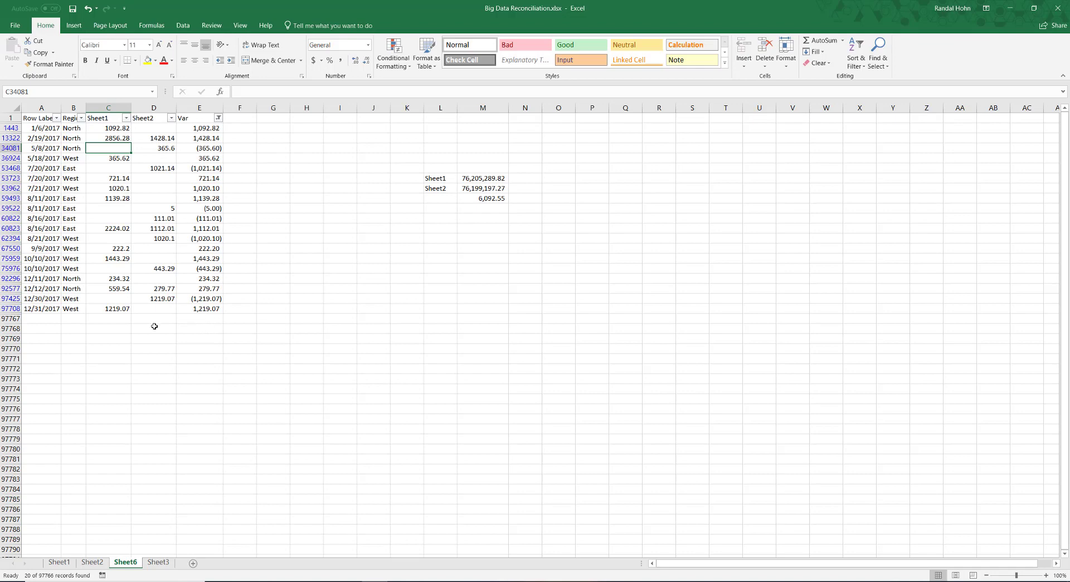
{"action": "mouse_move", "coordinate": [74, 199]}
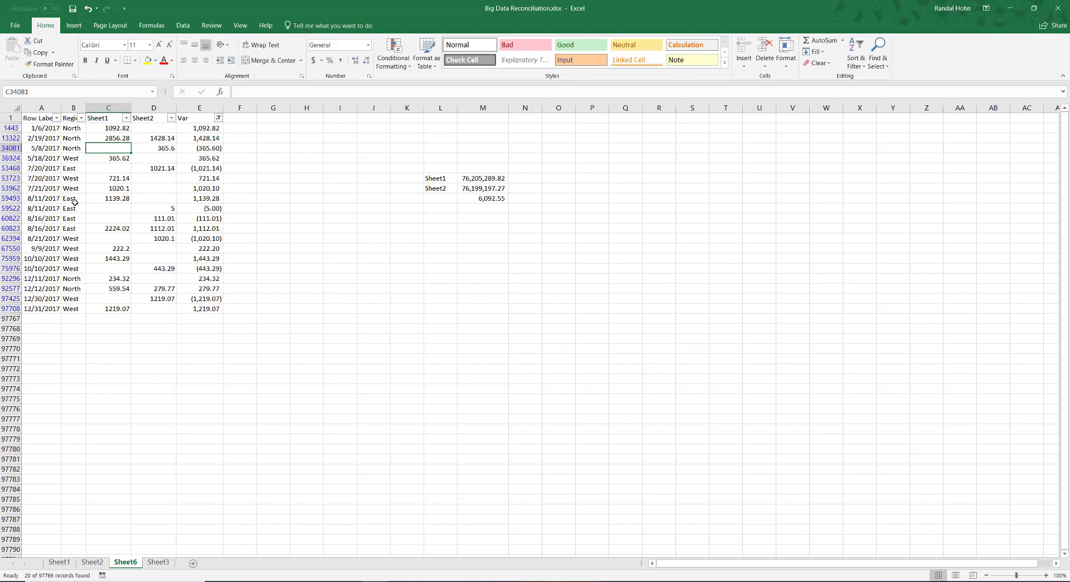
{"action": "mouse_move", "coordinate": [330, 219]}
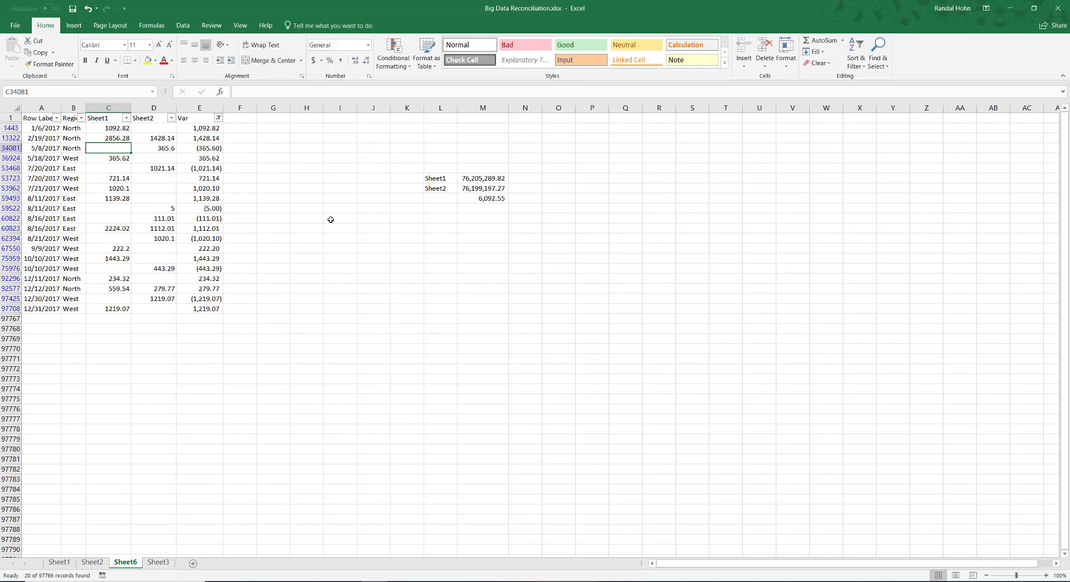
{"action": "mouse_move", "coordinate": [286, 373]}
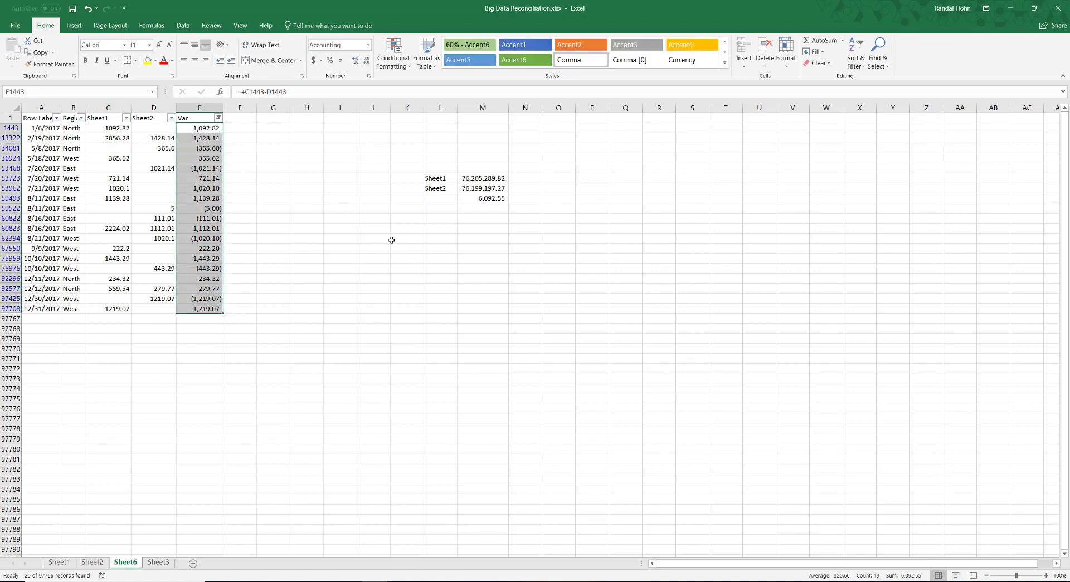
{"action": "mouse_move", "coordinate": [754, 268]}
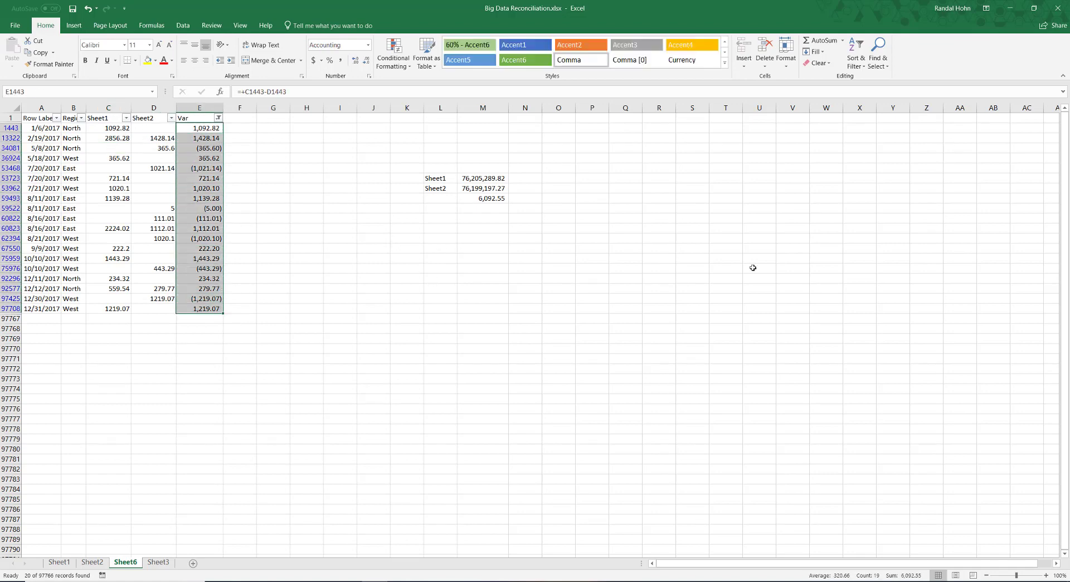